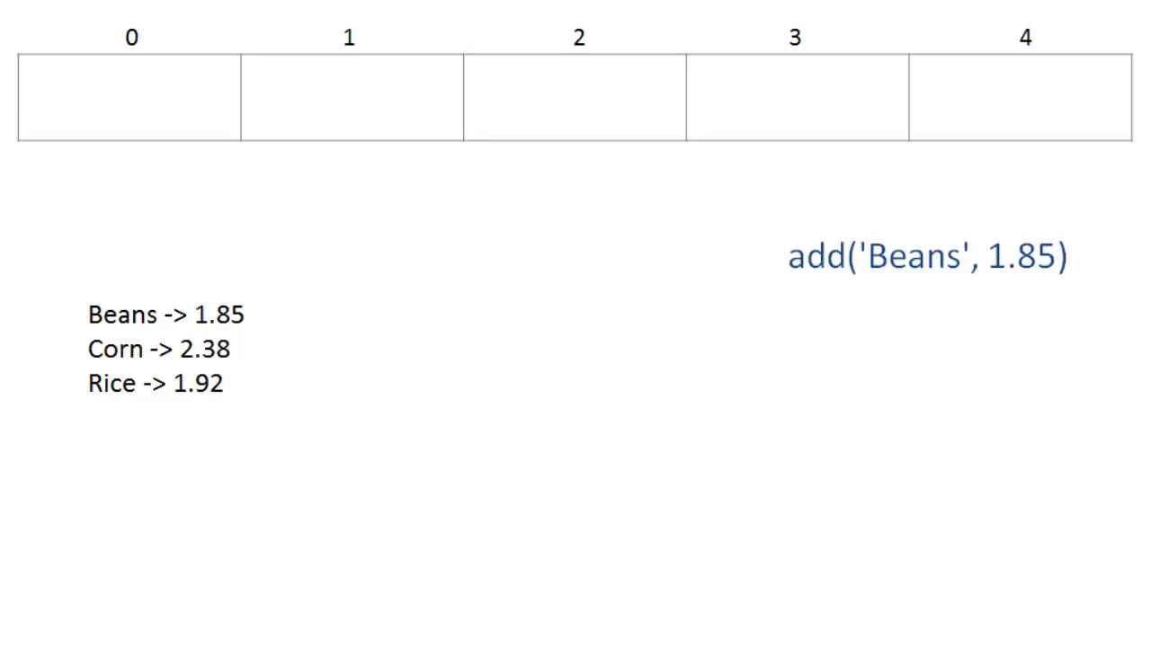
{"action": "mouse_move", "coordinate": [1042, 295]}
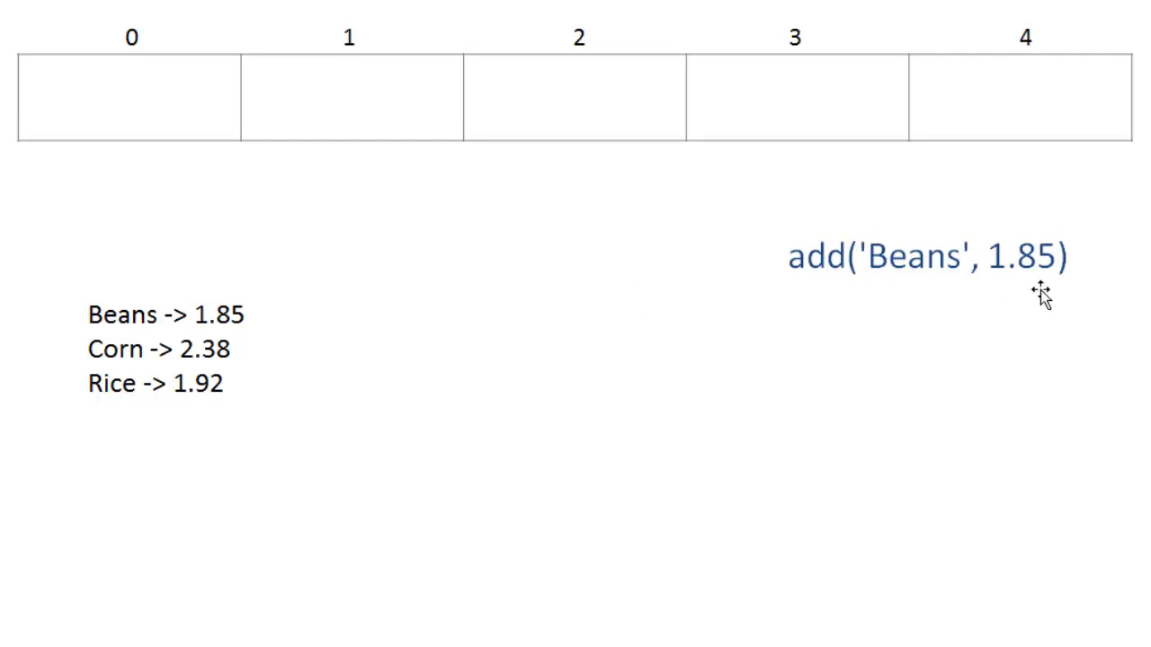
{"action": "mouse_move", "coordinate": [996, 284]}
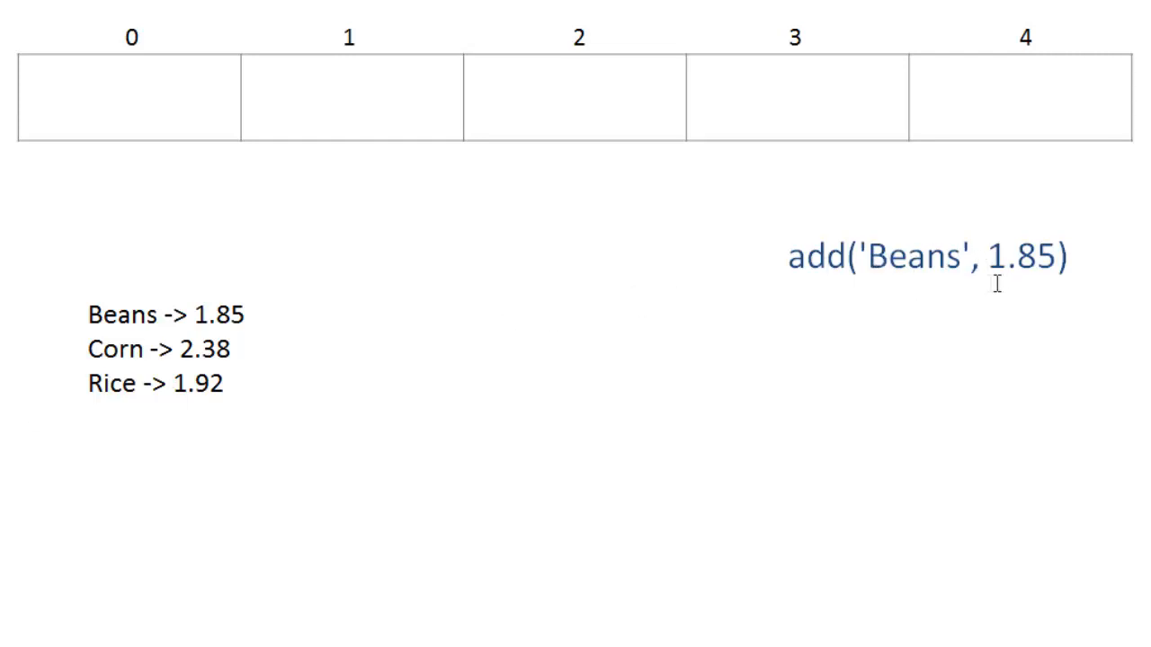
{"action": "mouse_move", "coordinate": [1011, 297]}
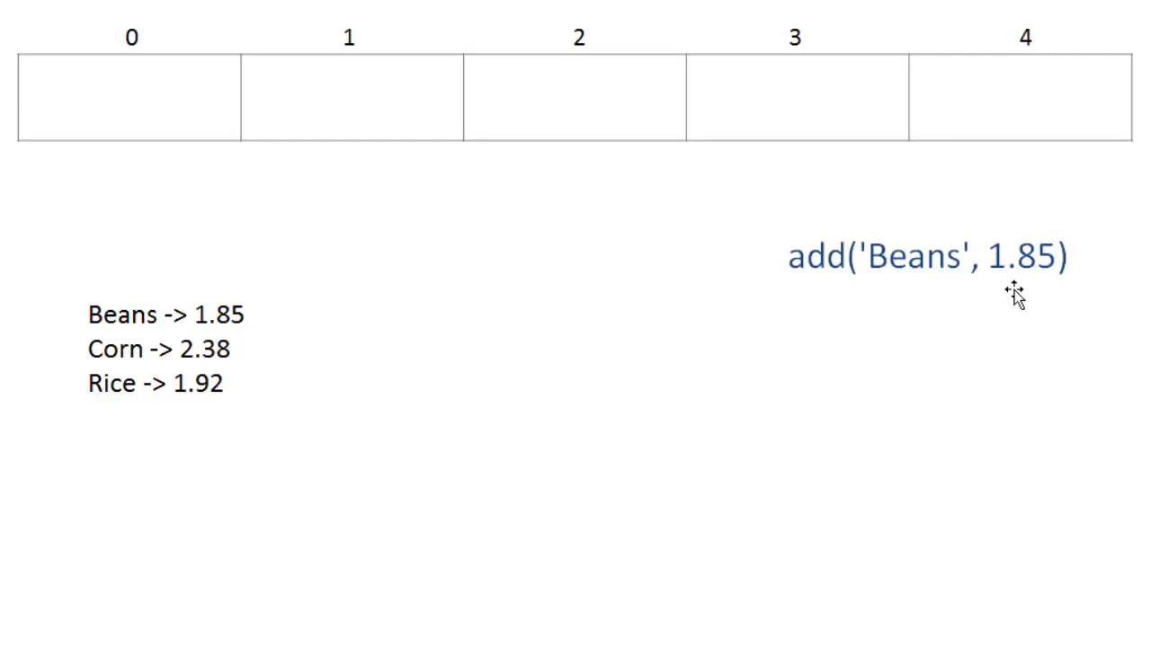
{"action": "mouse_move", "coordinate": [935, 297]}
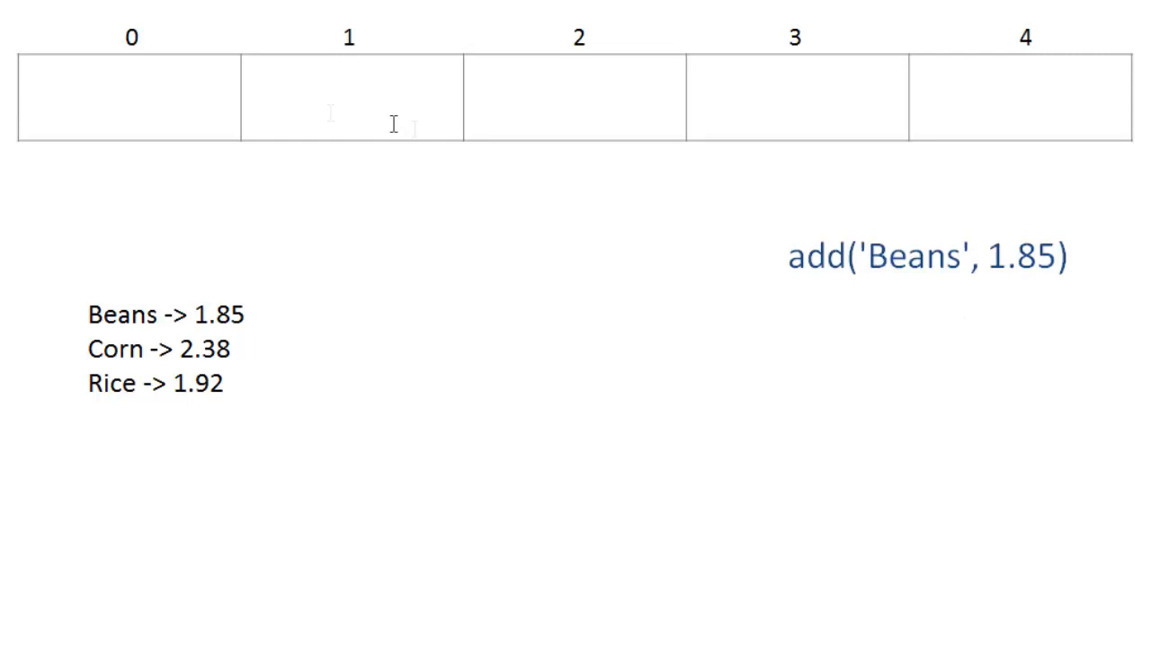
{"action": "mouse_move", "coordinate": [476, 122]}
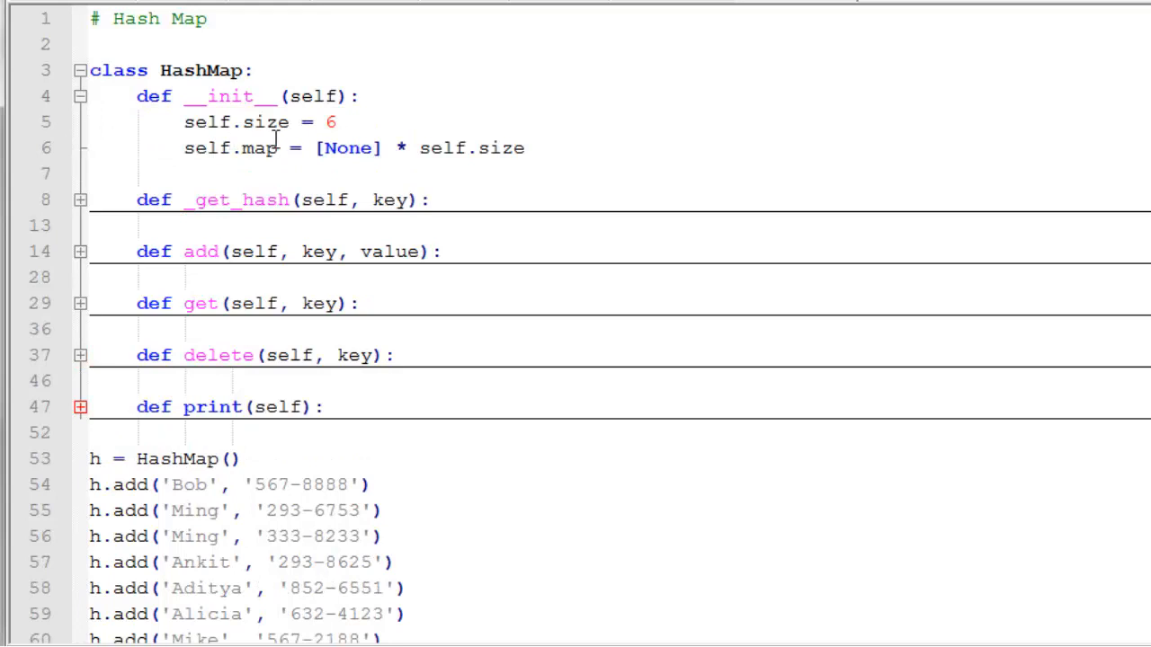
{"action": "mouse_move", "coordinate": [243, 140]}
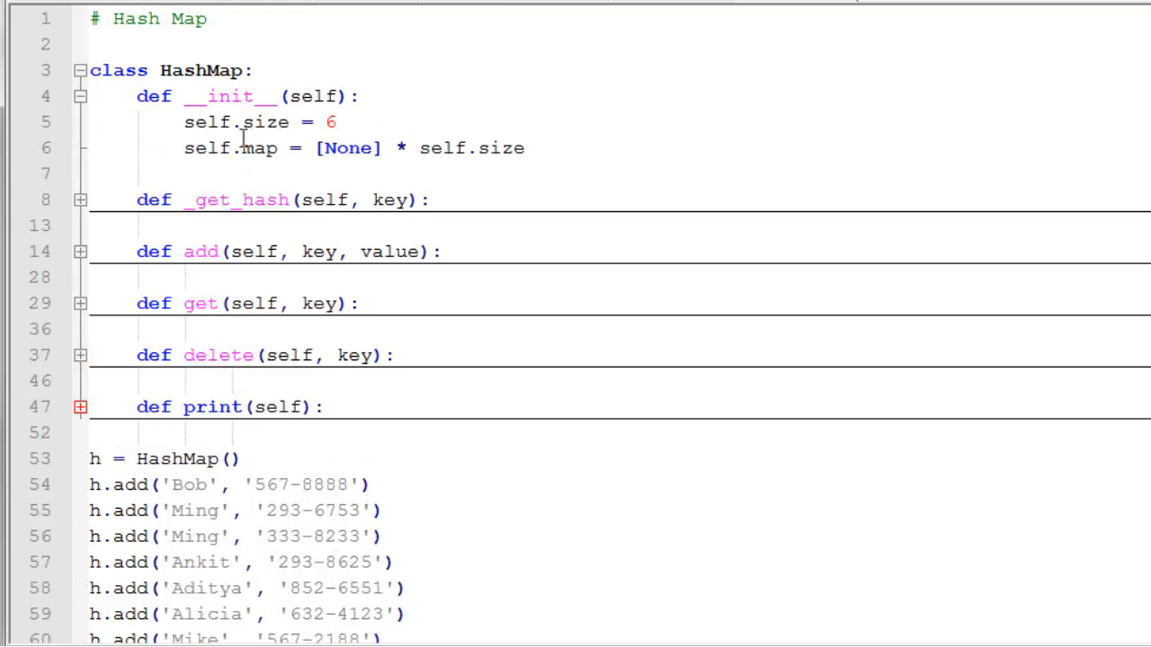
{"action": "mouse_move", "coordinate": [346, 131]}
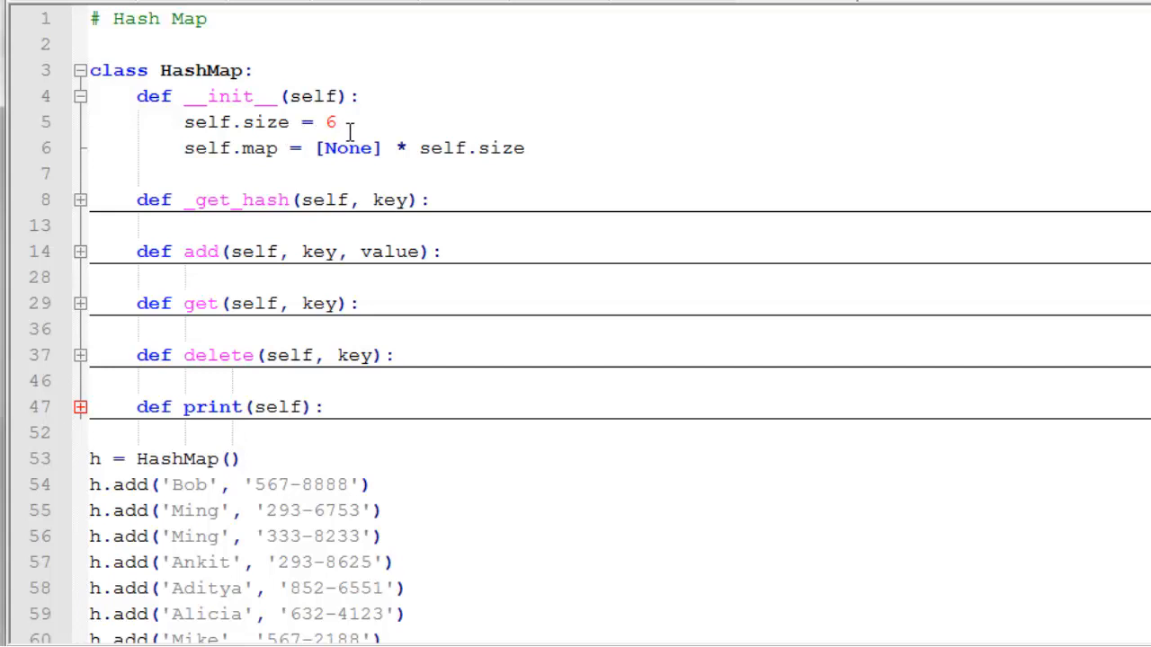
{"action": "mouse_move", "coordinate": [356, 134]}
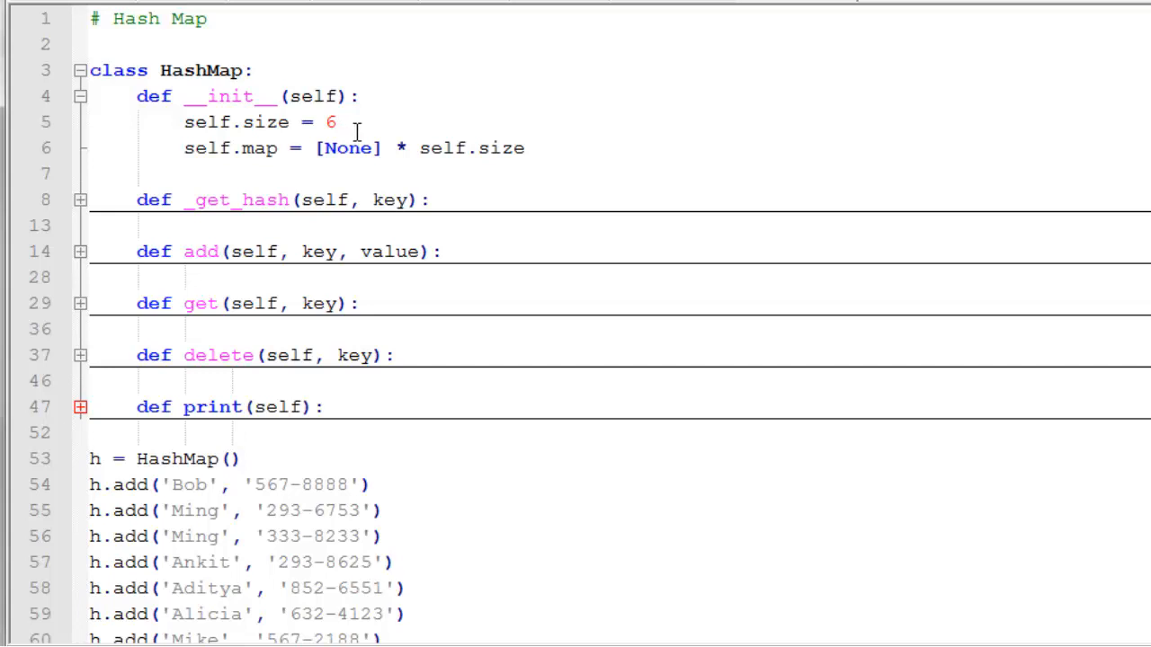
{"action": "mouse_move", "coordinate": [230, 165]}
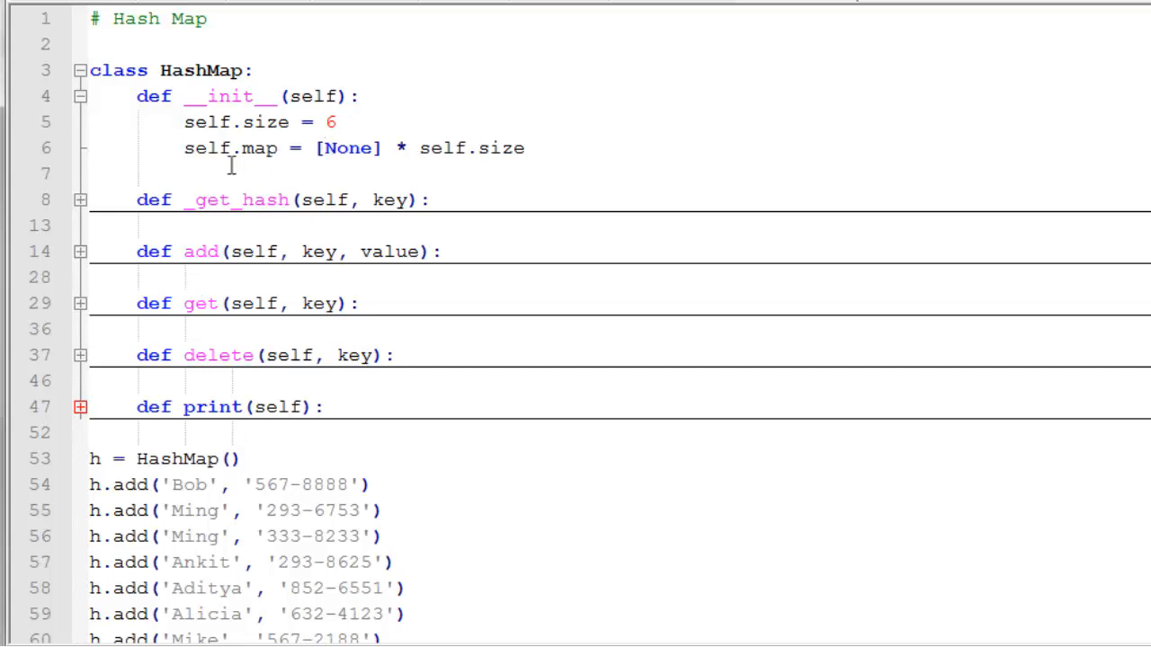
{"action": "mouse_move", "coordinate": [286, 155]}
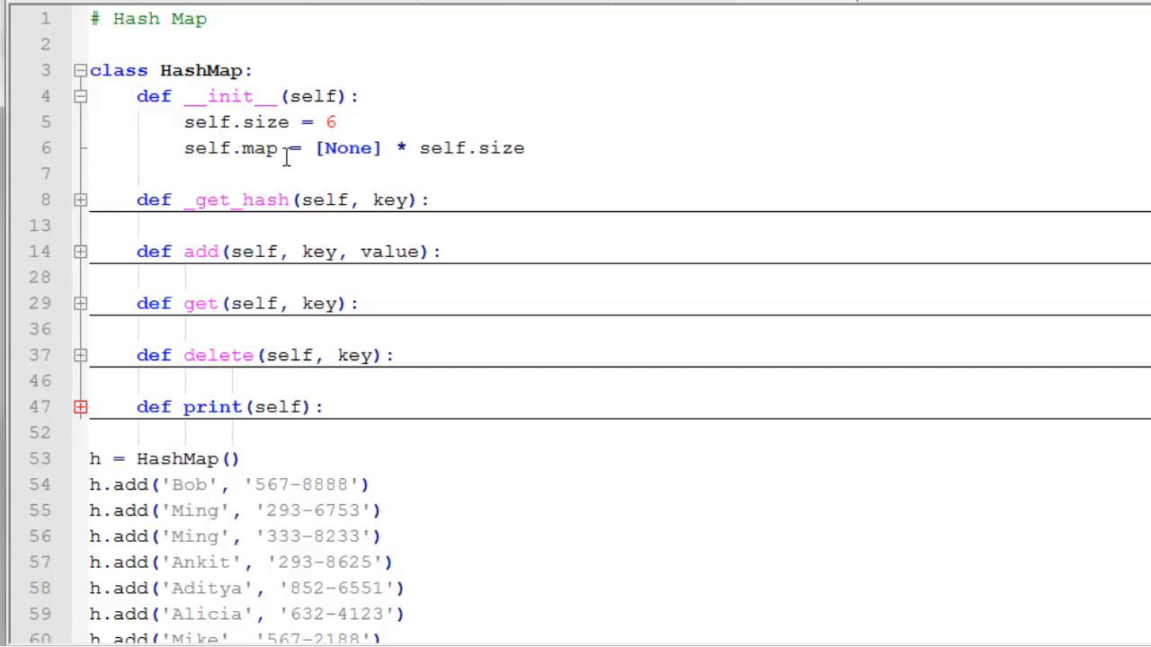
{"action": "mouse_move", "coordinate": [399, 147]}
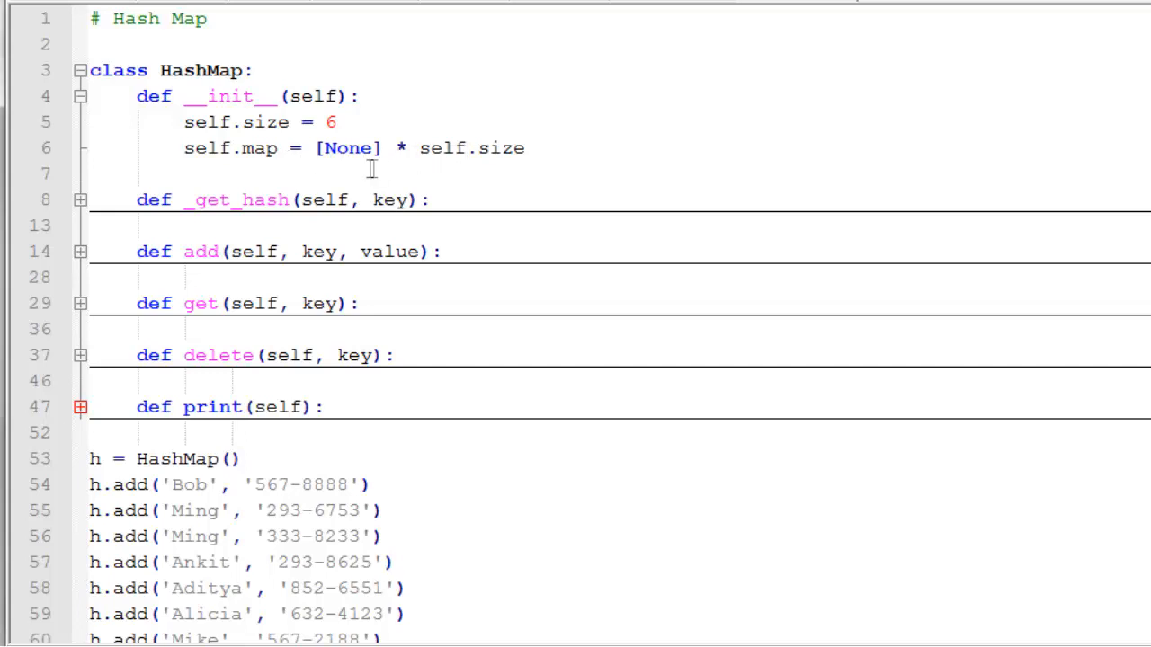
{"action": "mouse_move", "coordinate": [335, 158]}
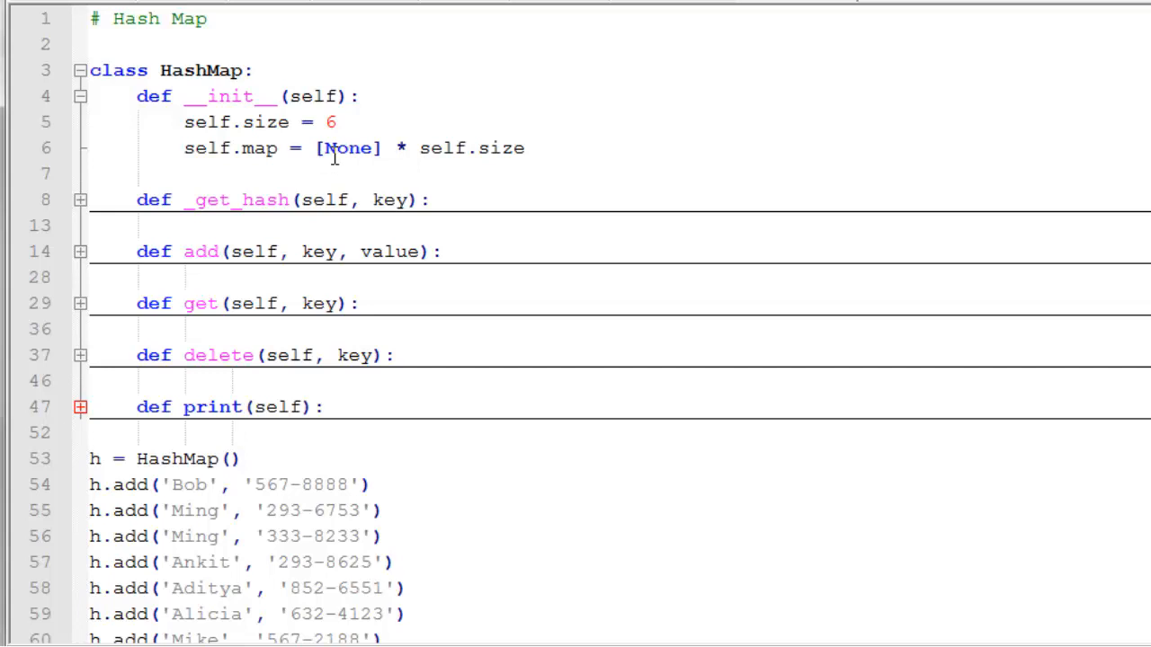
{"action": "mouse_move", "coordinate": [428, 158]}
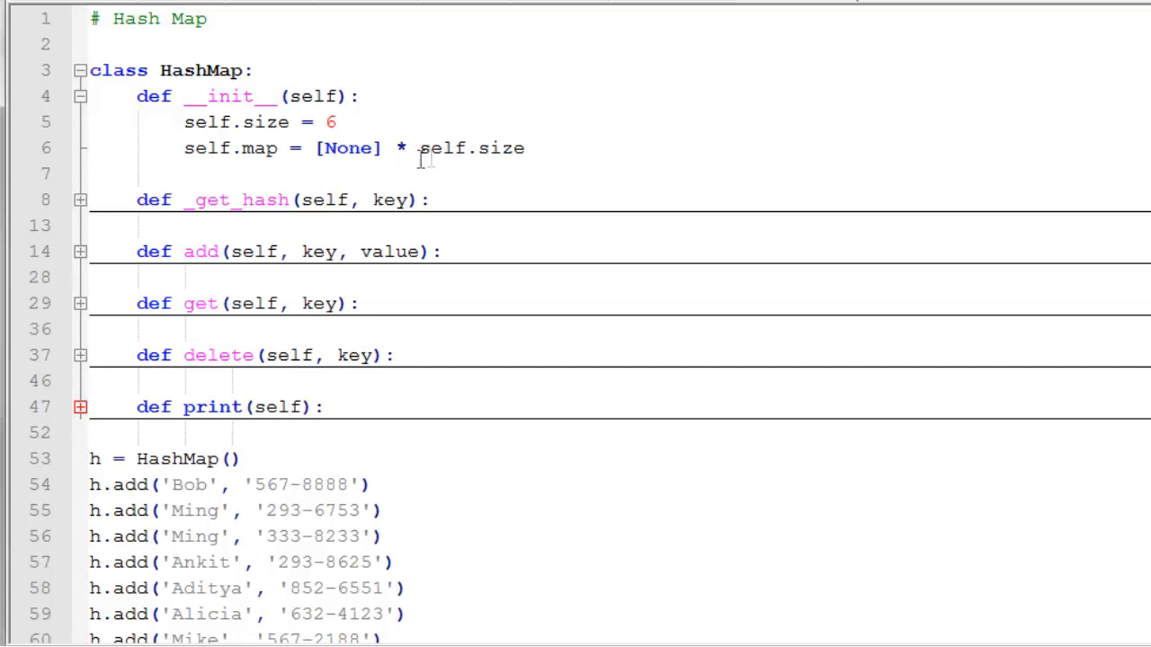
{"action": "mouse_move", "coordinate": [468, 158]}
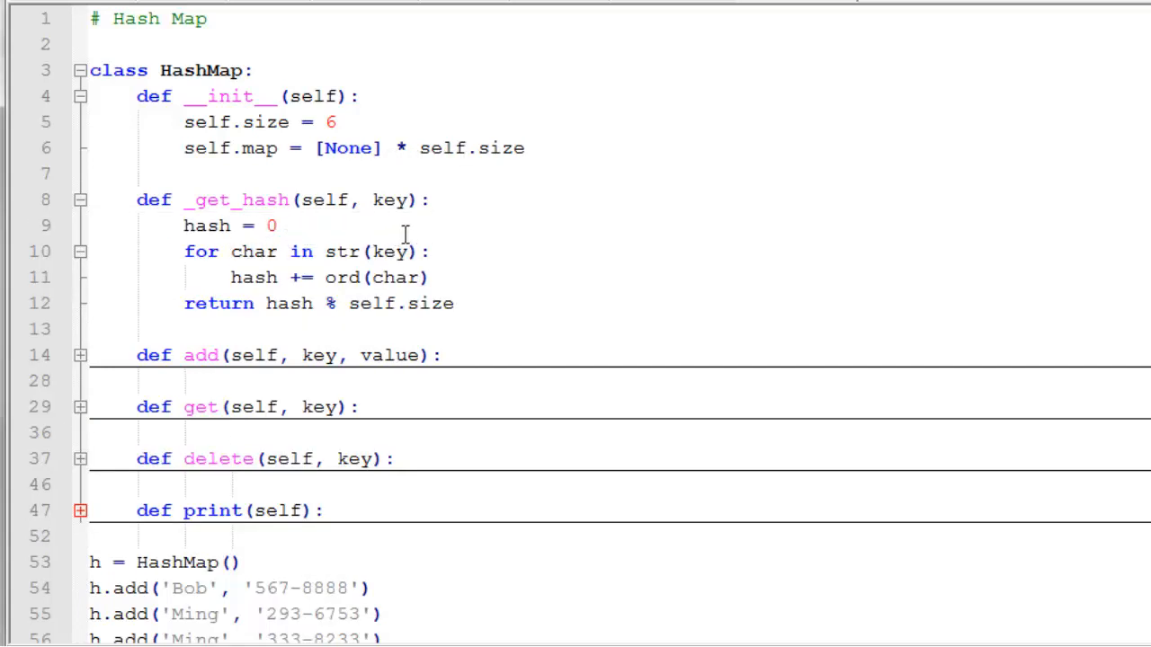
{"action": "mouse_move", "coordinate": [237, 277]}
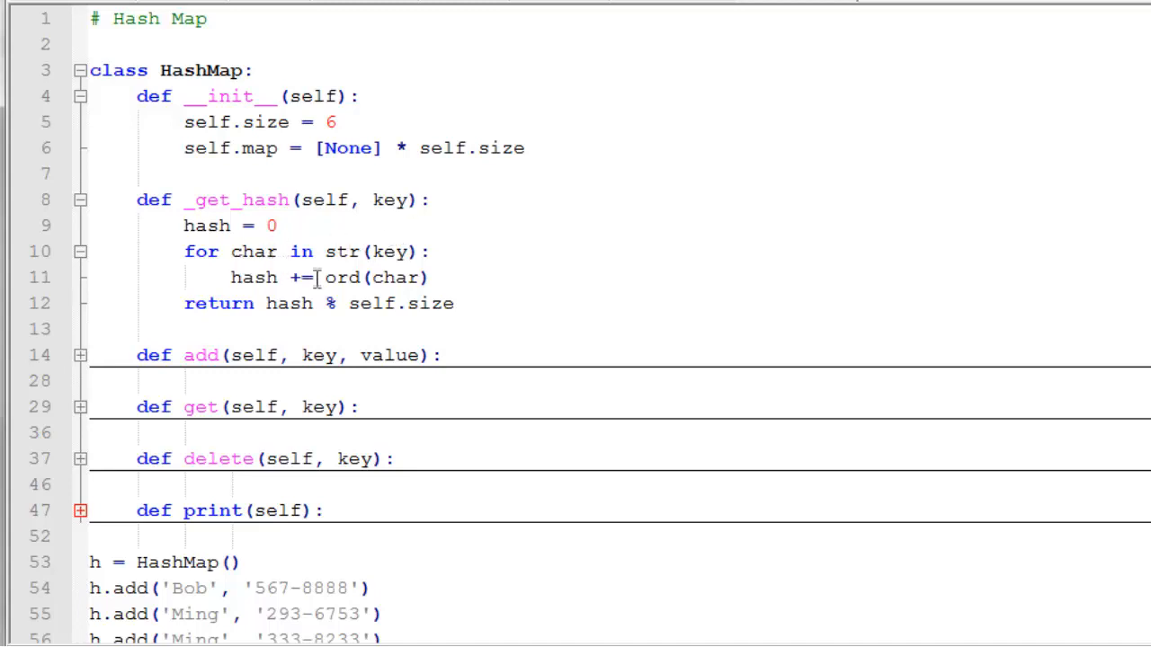
{"action": "mouse_move", "coordinate": [262, 302]}
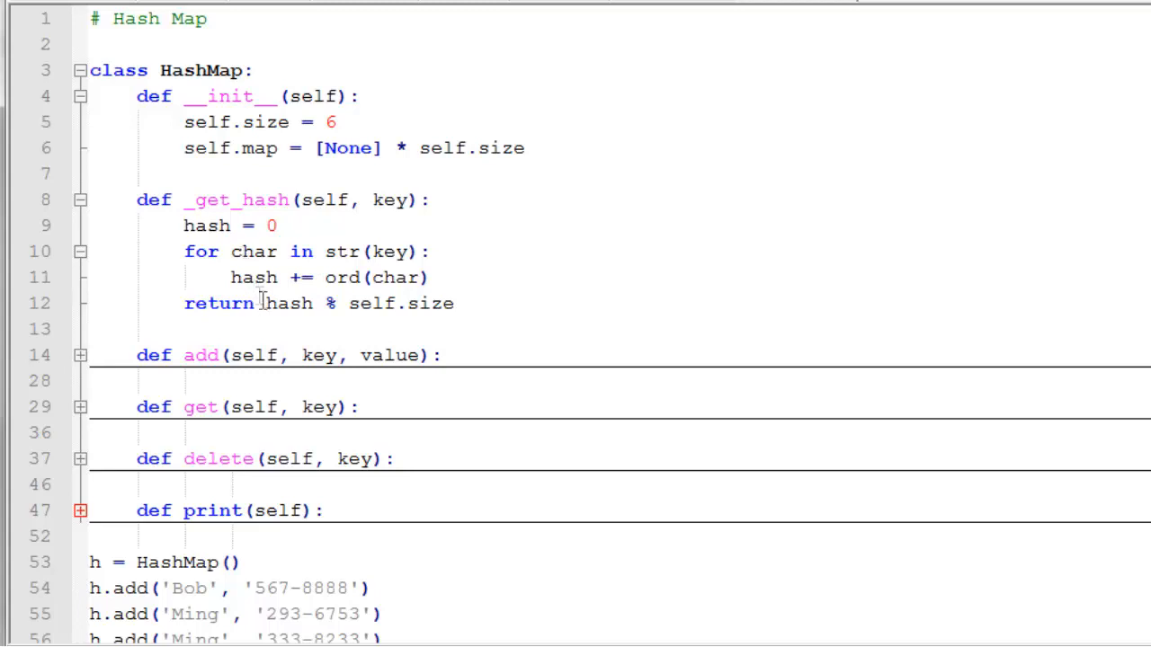
{"action": "mouse_move", "coordinate": [403, 313]}
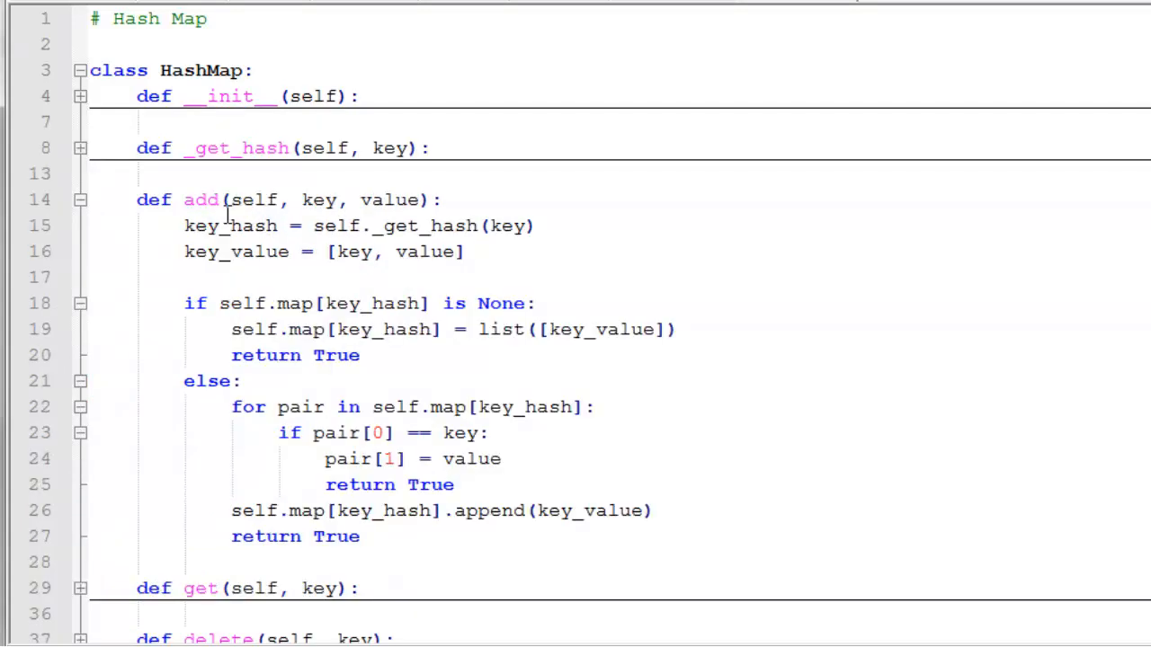
{"action": "mouse_move", "coordinate": [381, 199]}
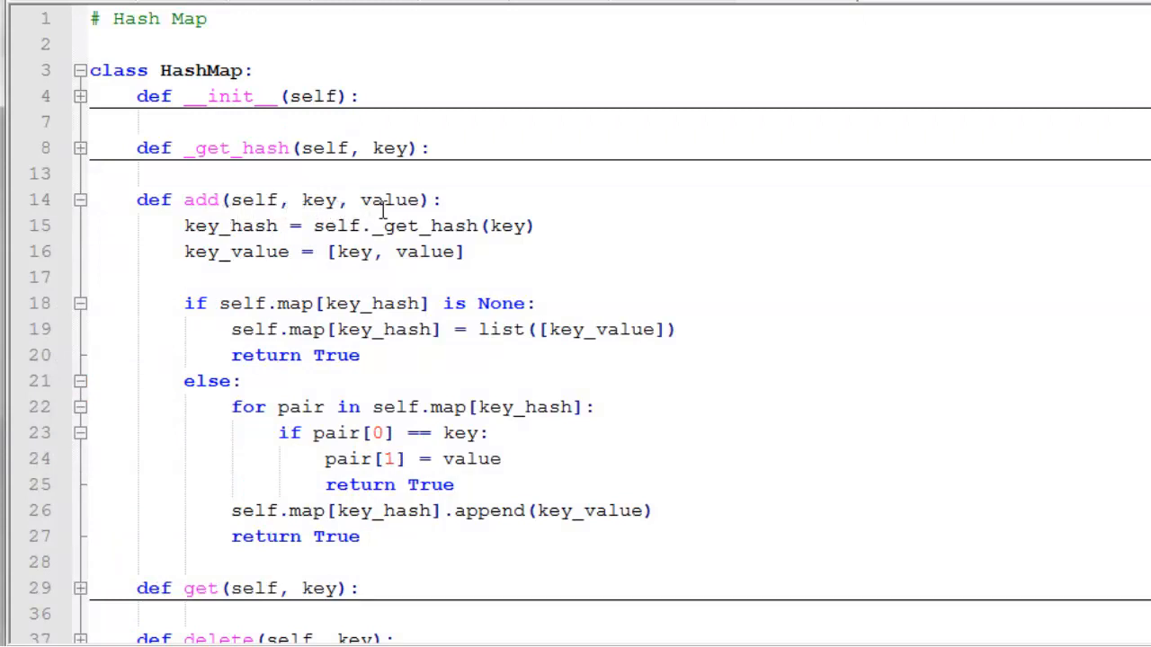
{"action": "mouse_move", "coordinate": [207, 241]}
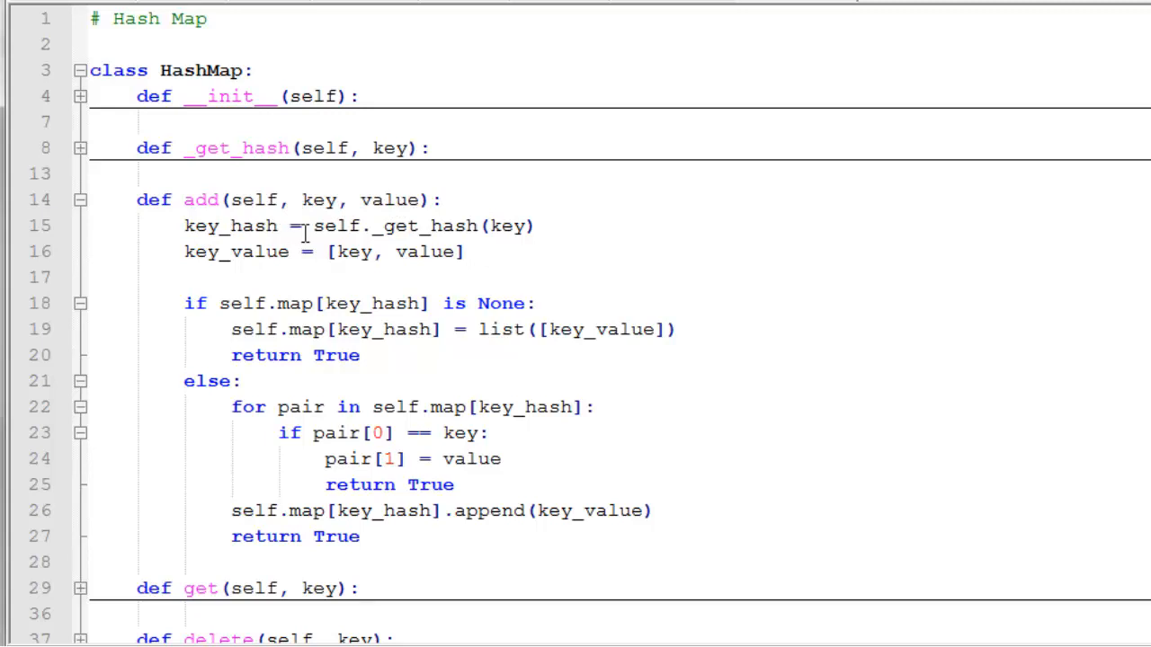
{"action": "mouse_move", "coordinate": [439, 238]}
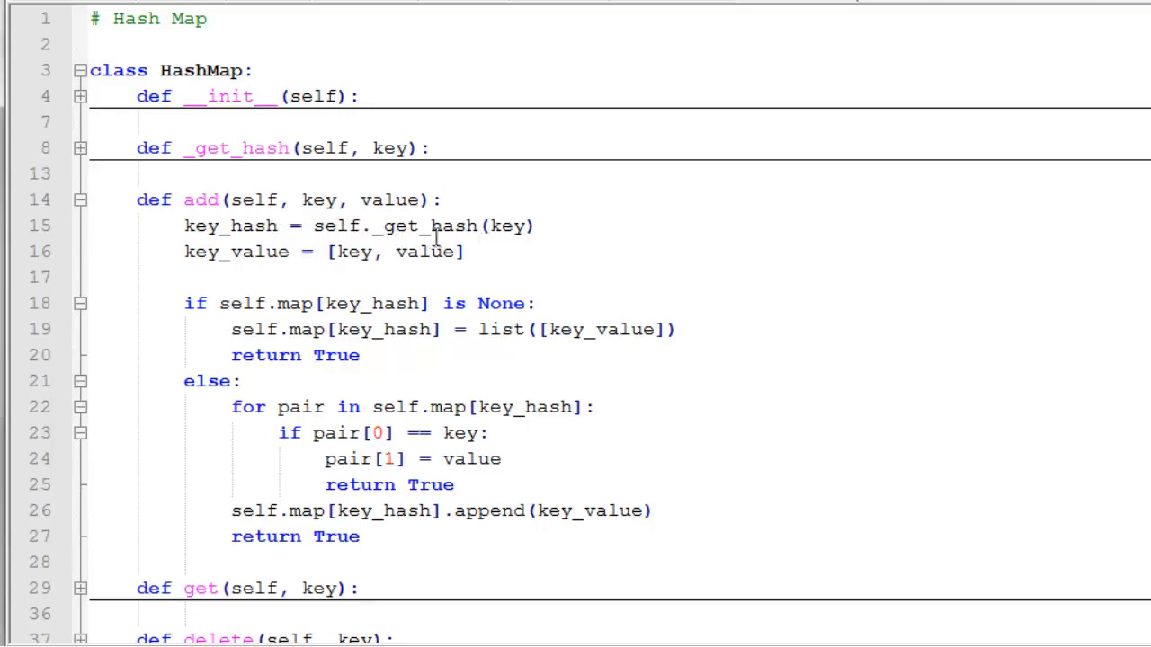
{"action": "mouse_move", "coordinate": [315, 171]}
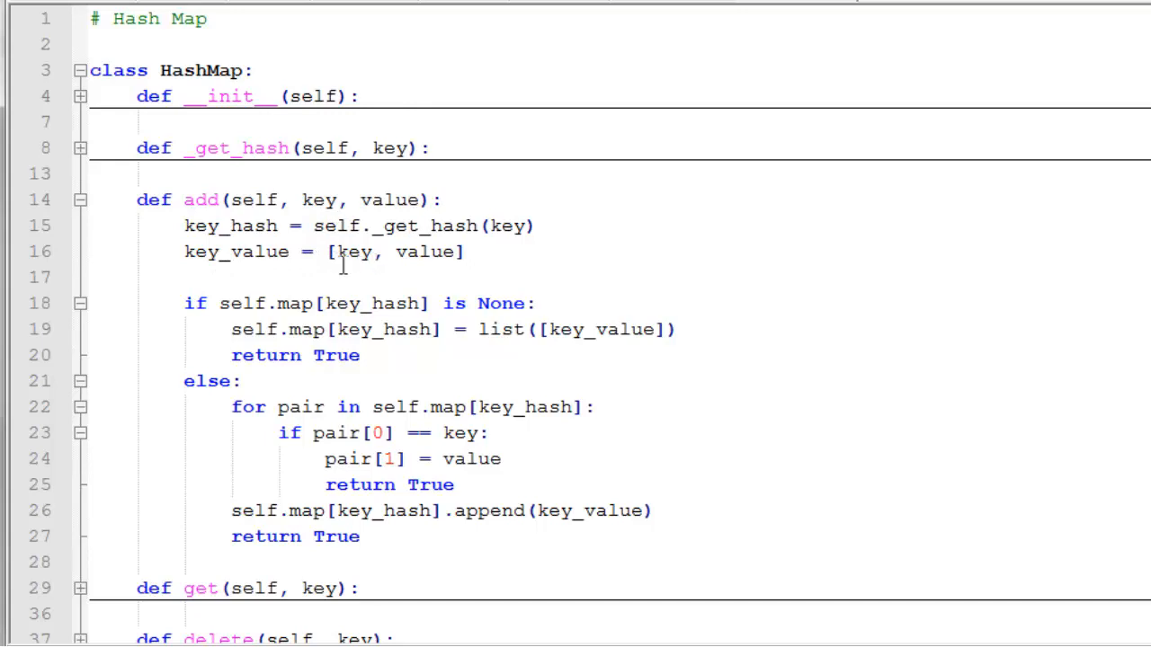
{"action": "mouse_move", "coordinate": [478, 261]}
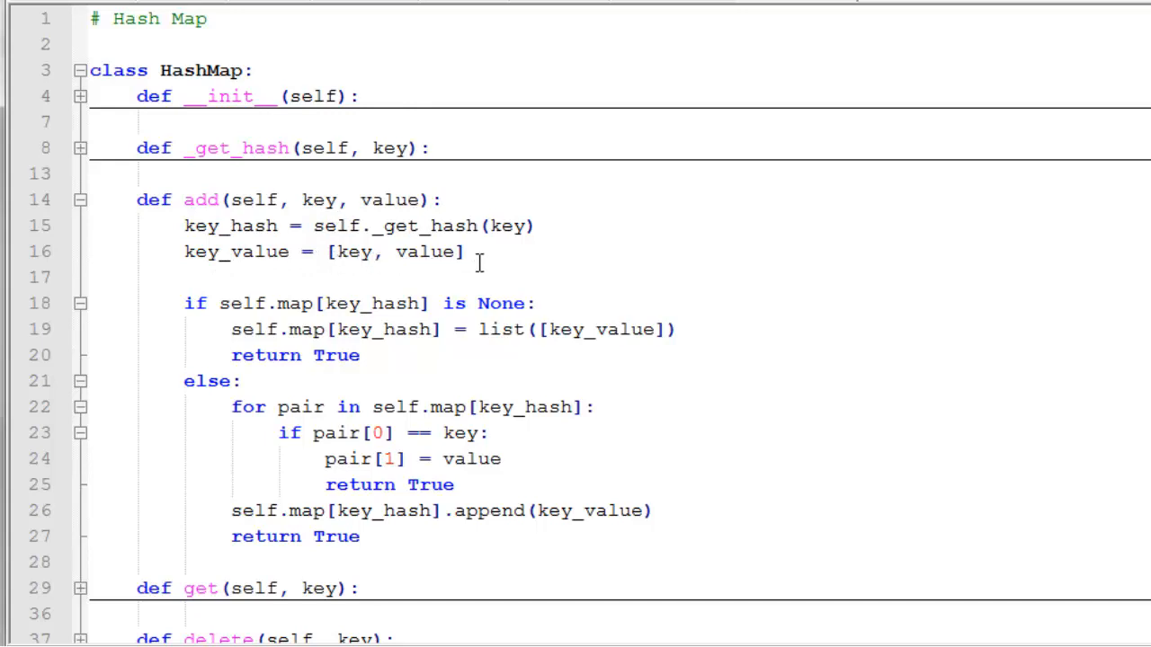
{"action": "mouse_move", "coordinate": [422, 261]}
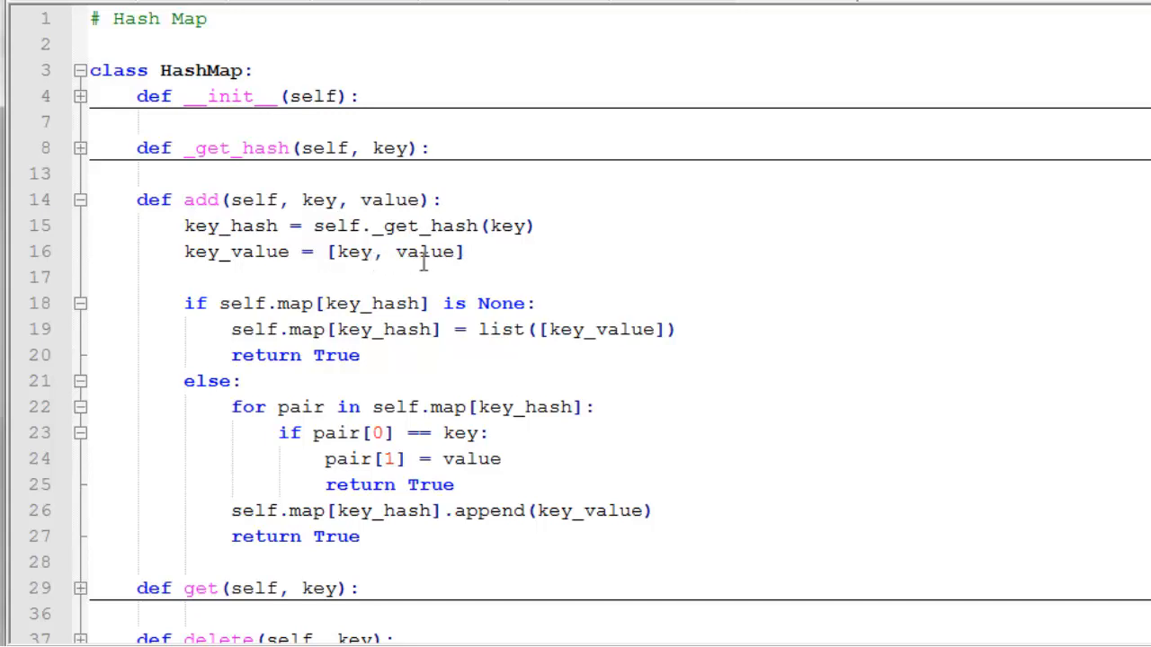
{"action": "mouse_move", "coordinate": [345, 302]}
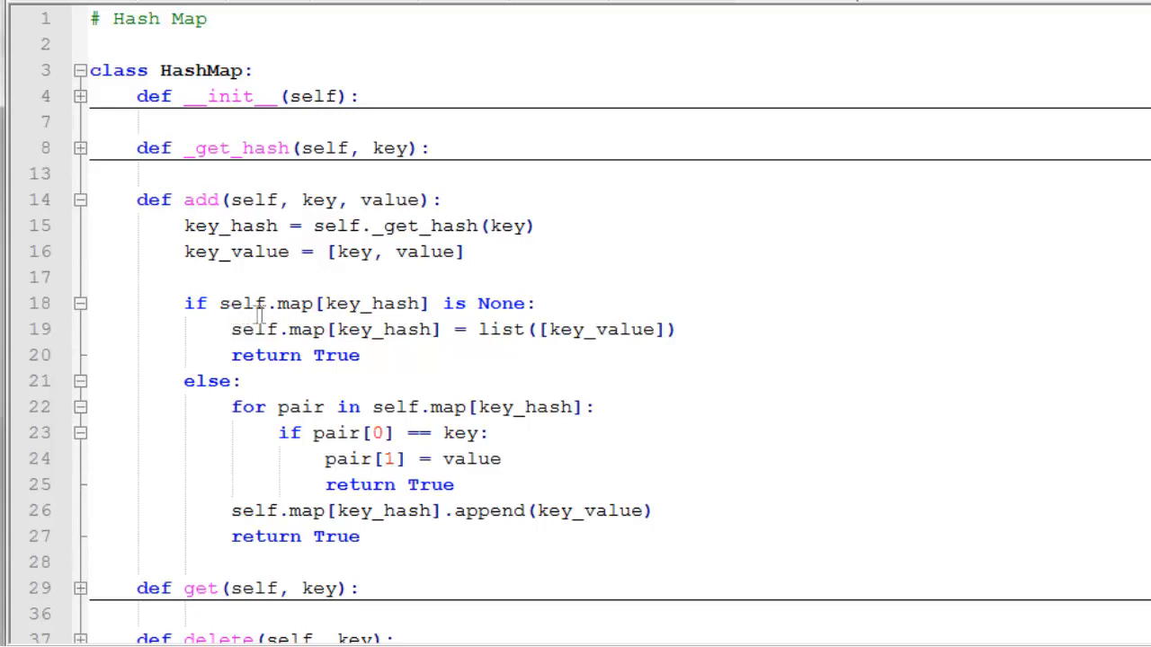
{"action": "mouse_move", "coordinate": [513, 313]}
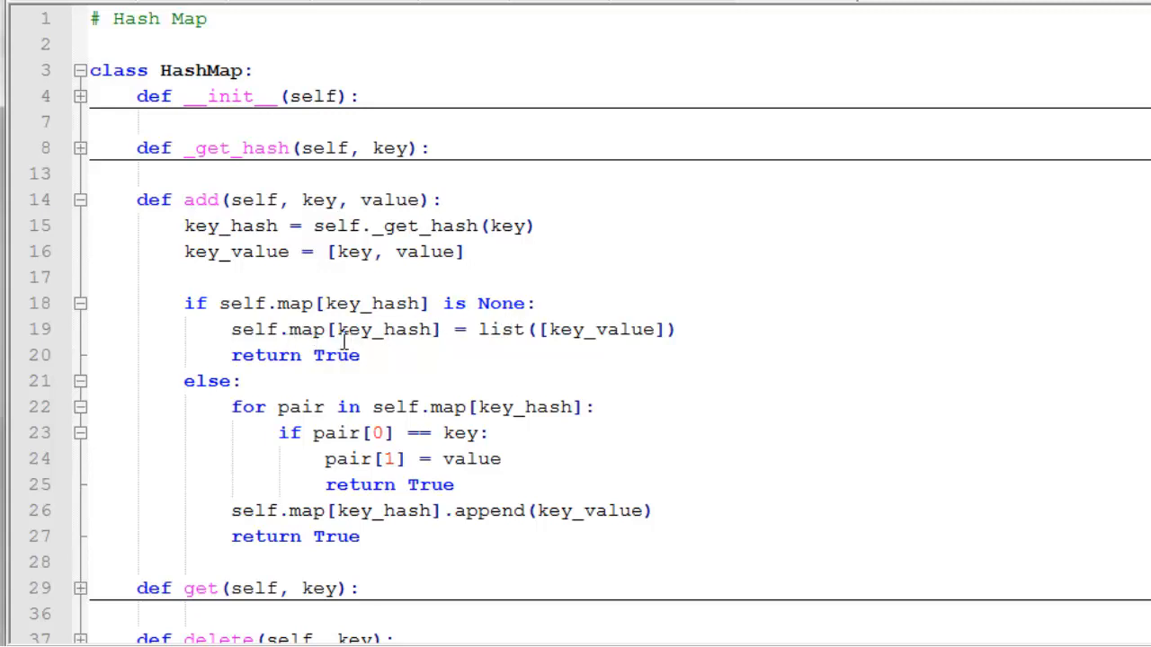
{"action": "mouse_move", "coordinate": [403, 329]}
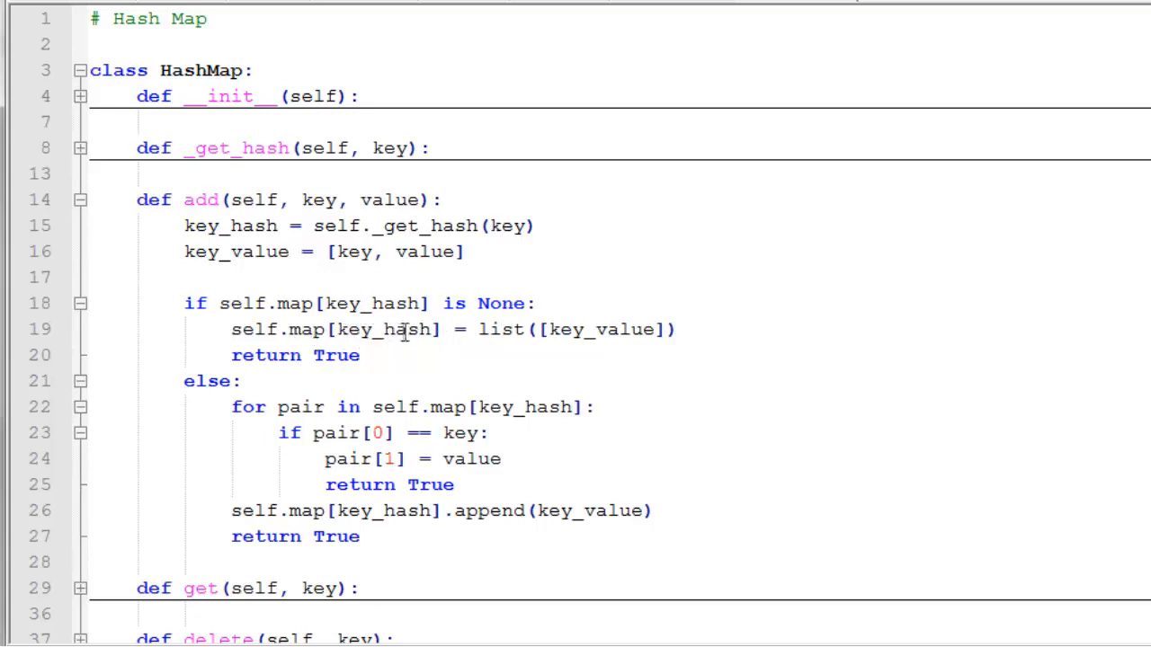
{"action": "mouse_move", "coordinate": [621, 345]}
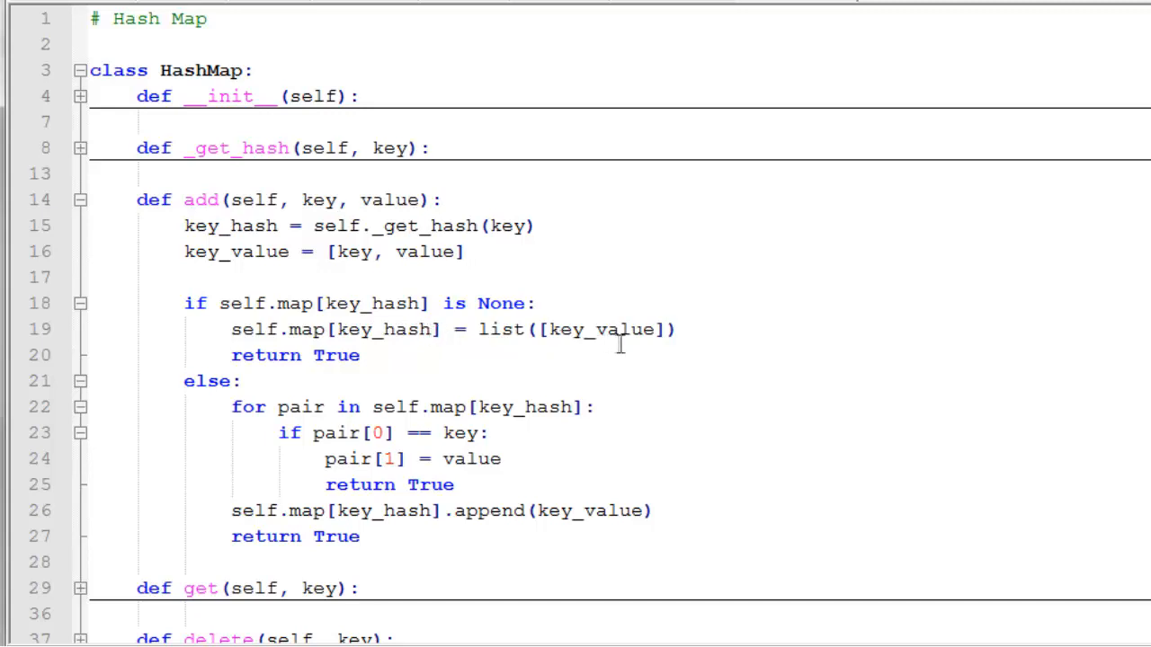
{"action": "mouse_move", "coordinate": [656, 341]}
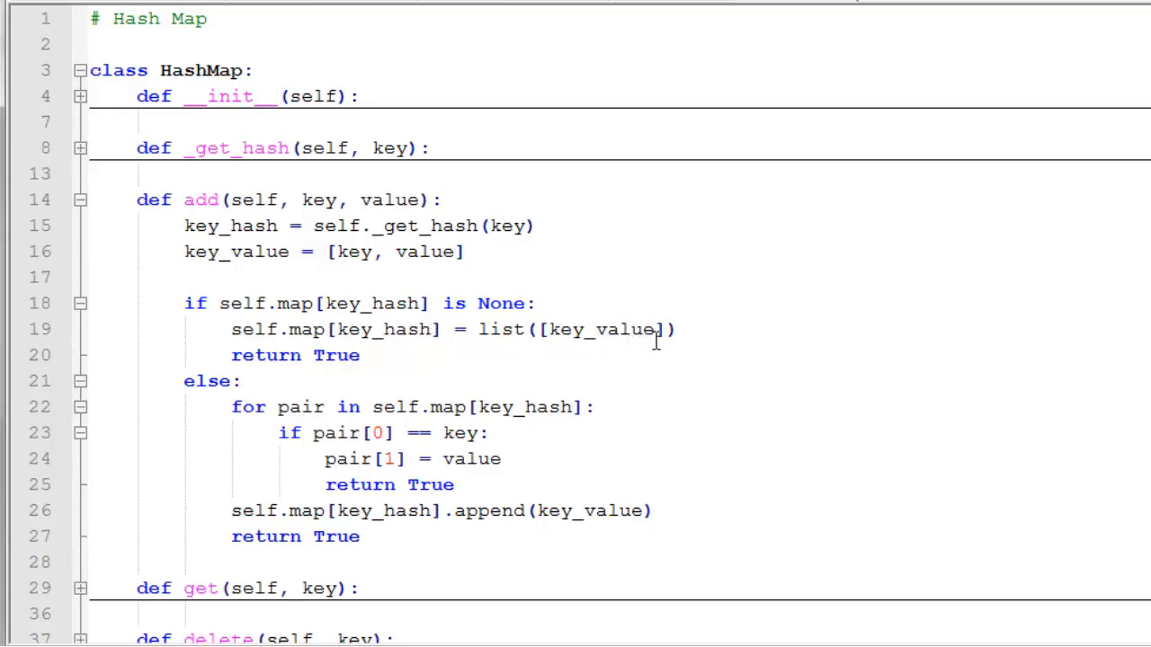
{"action": "mouse_move", "coordinate": [497, 376]}
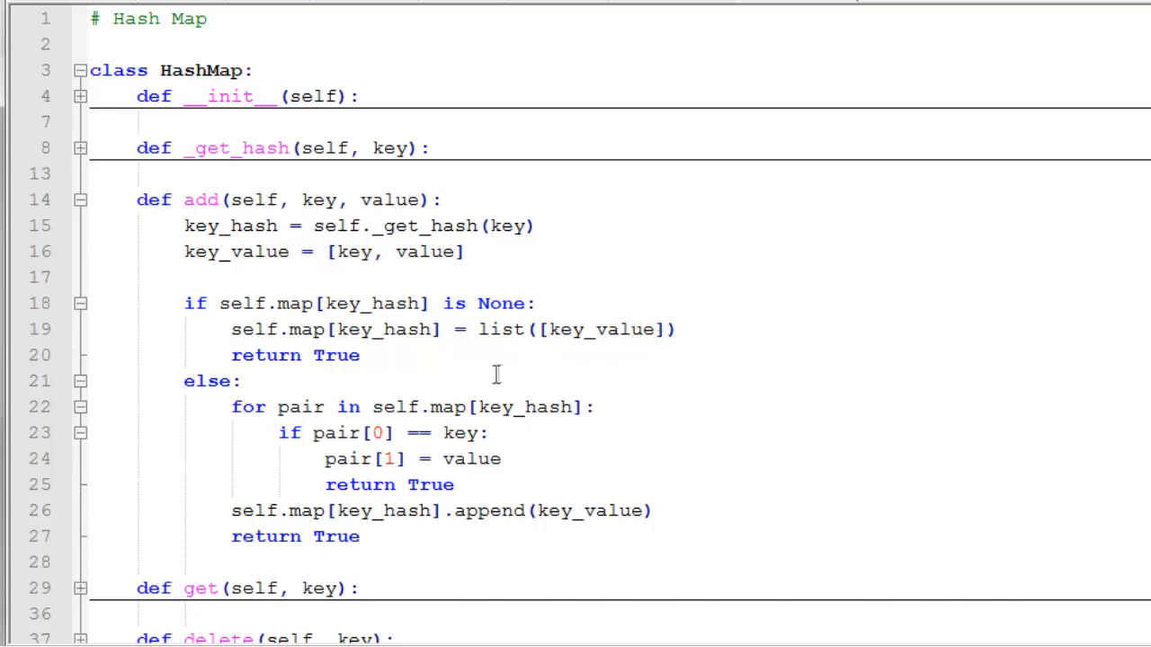
{"action": "mouse_move", "coordinate": [259, 416]}
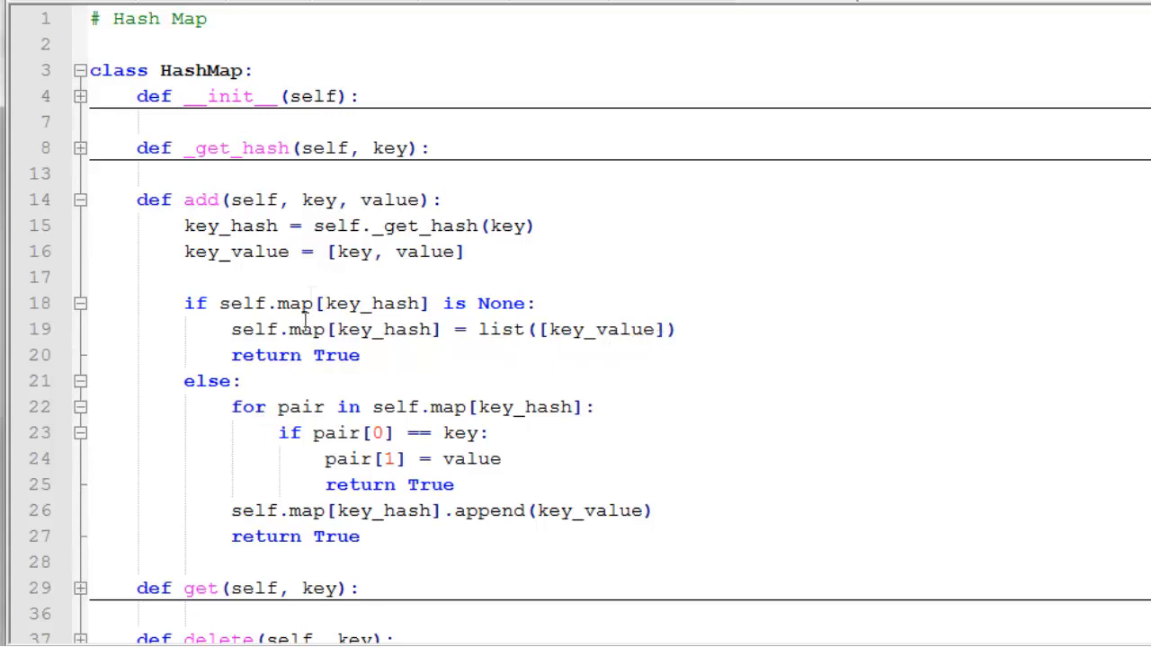
{"action": "mouse_move", "coordinate": [309, 406]}
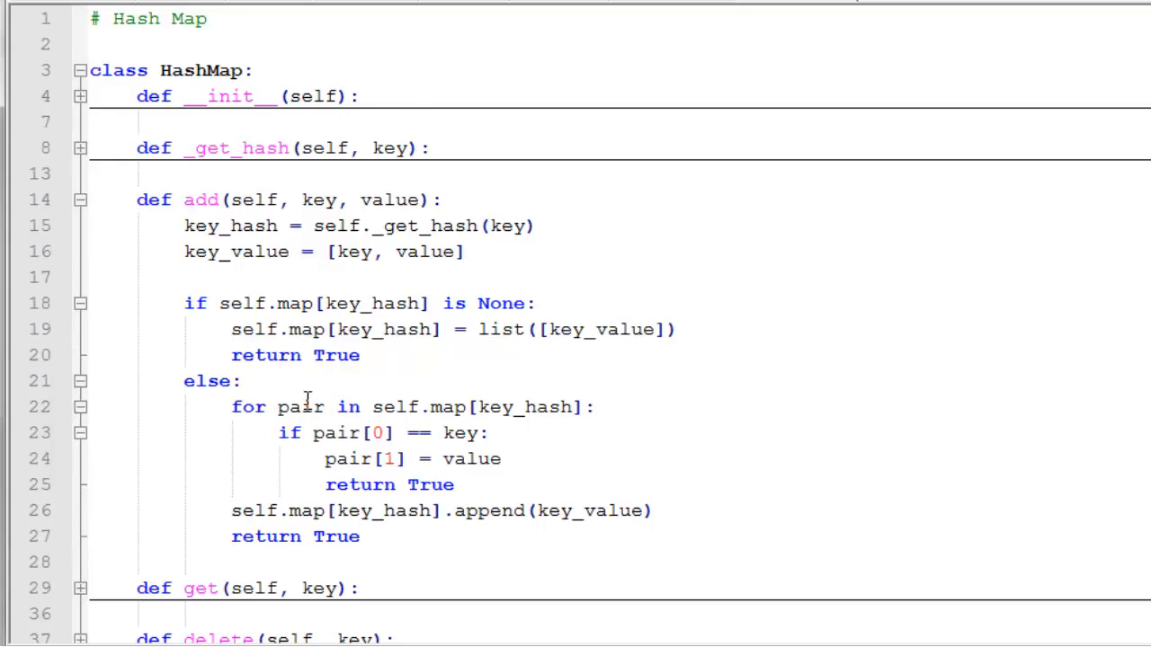
{"action": "mouse_move", "coordinate": [313, 415]}
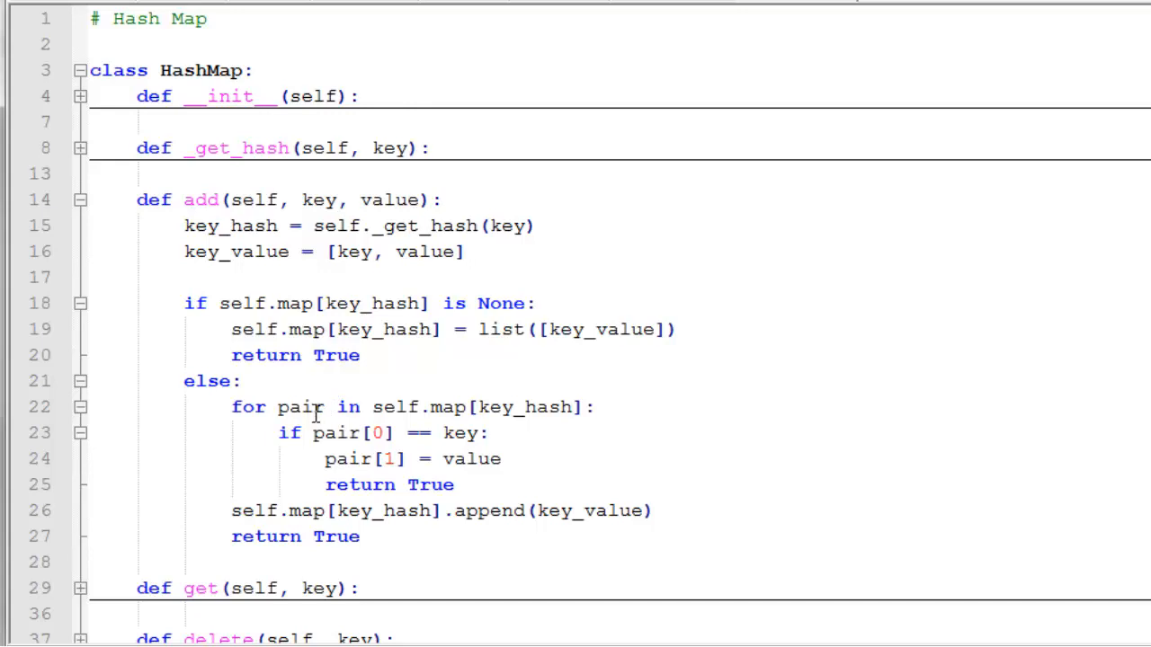
{"action": "mouse_move", "coordinate": [377, 406]}
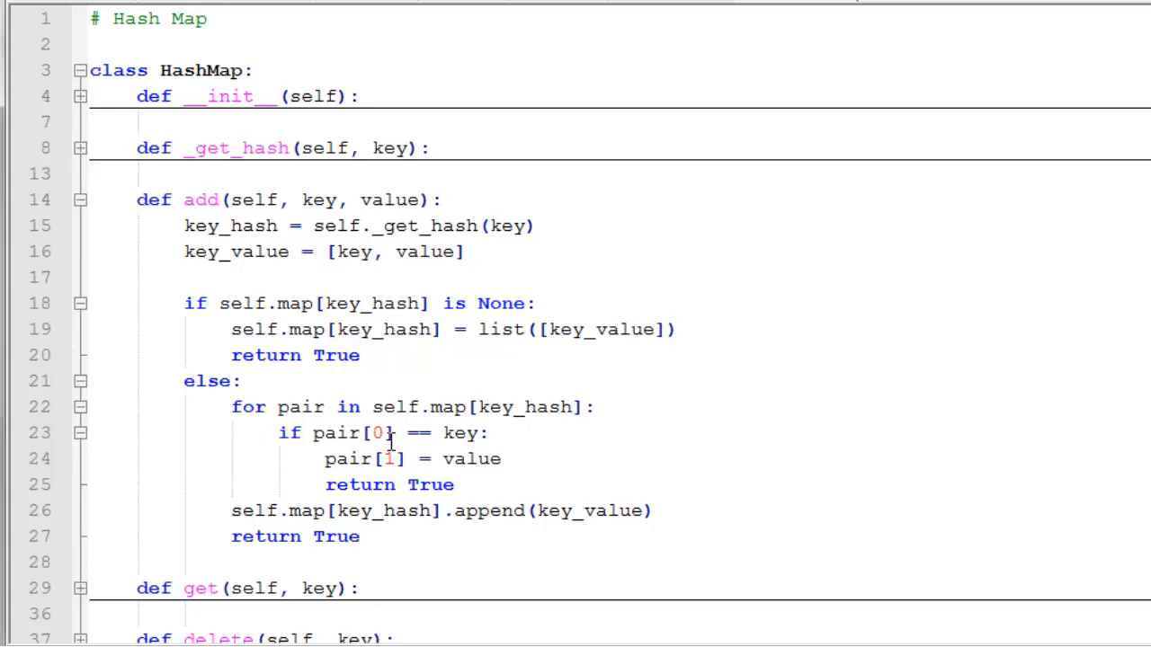
{"action": "mouse_move", "coordinate": [449, 329]}
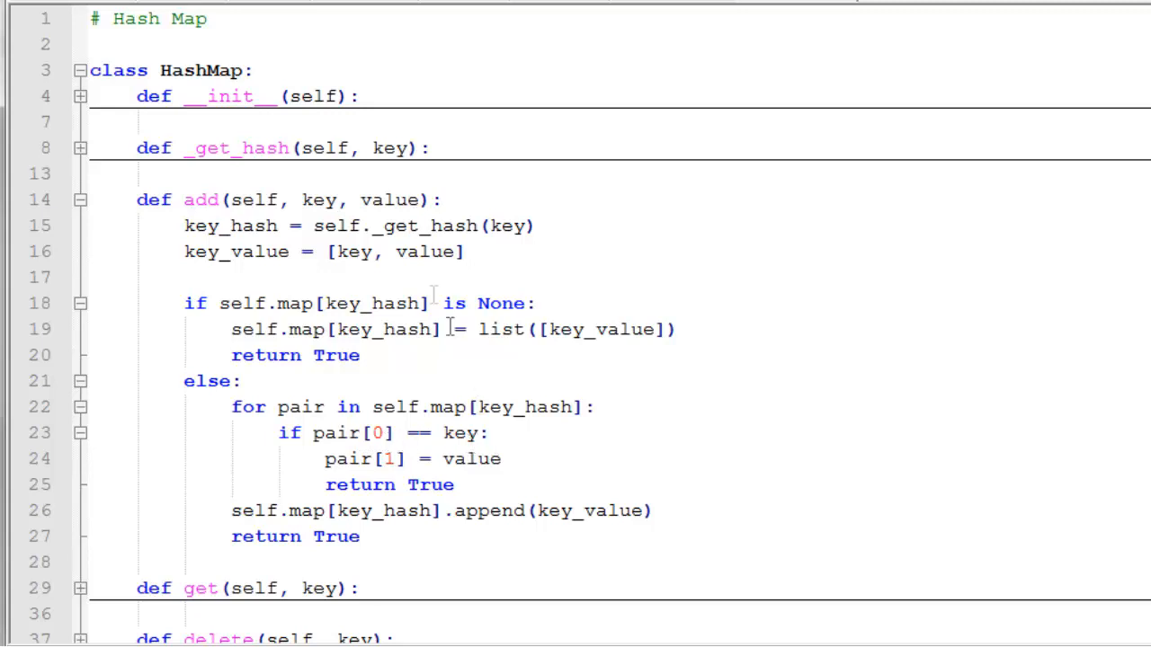
{"action": "mouse_move", "coordinate": [460, 431]}
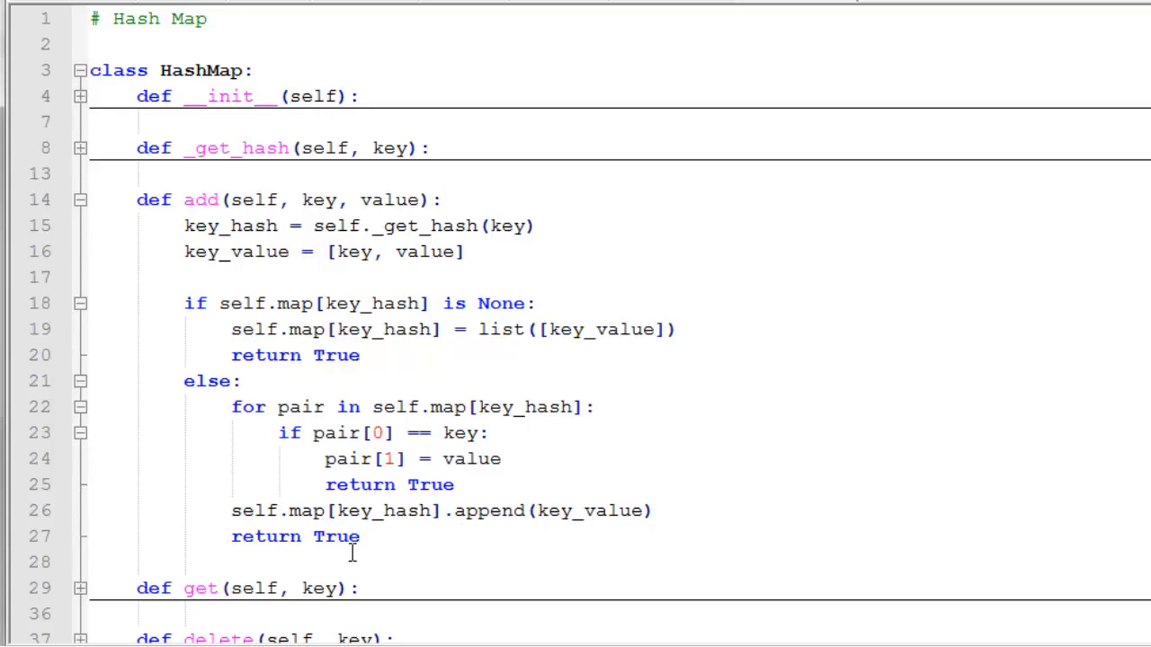
{"action": "mouse_move", "coordinate": [704, 381]}
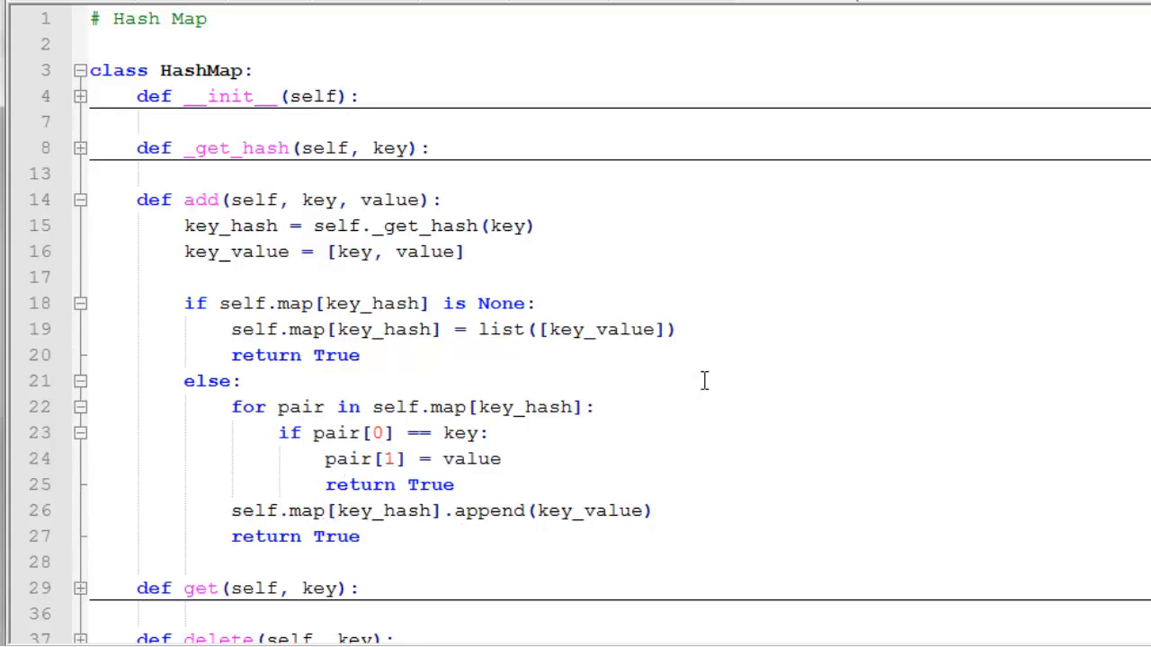
{"action": "mouse_move", "coordinate": [323, 212]}
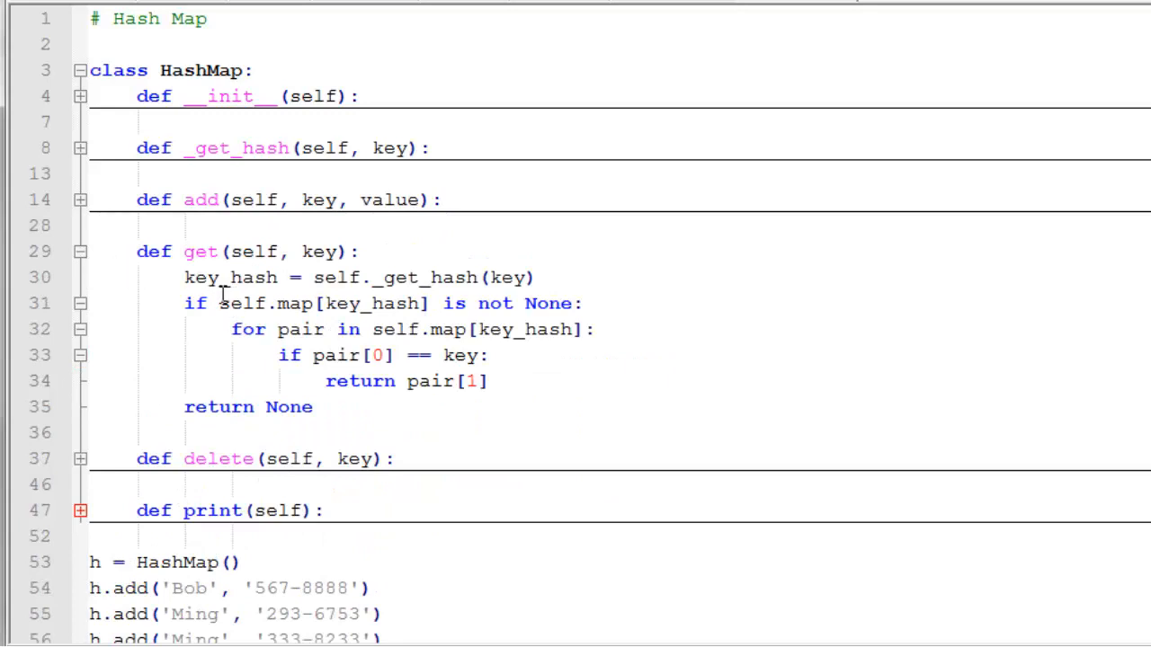
{"action": "mouse_move", "coordinate": [258, 288]}
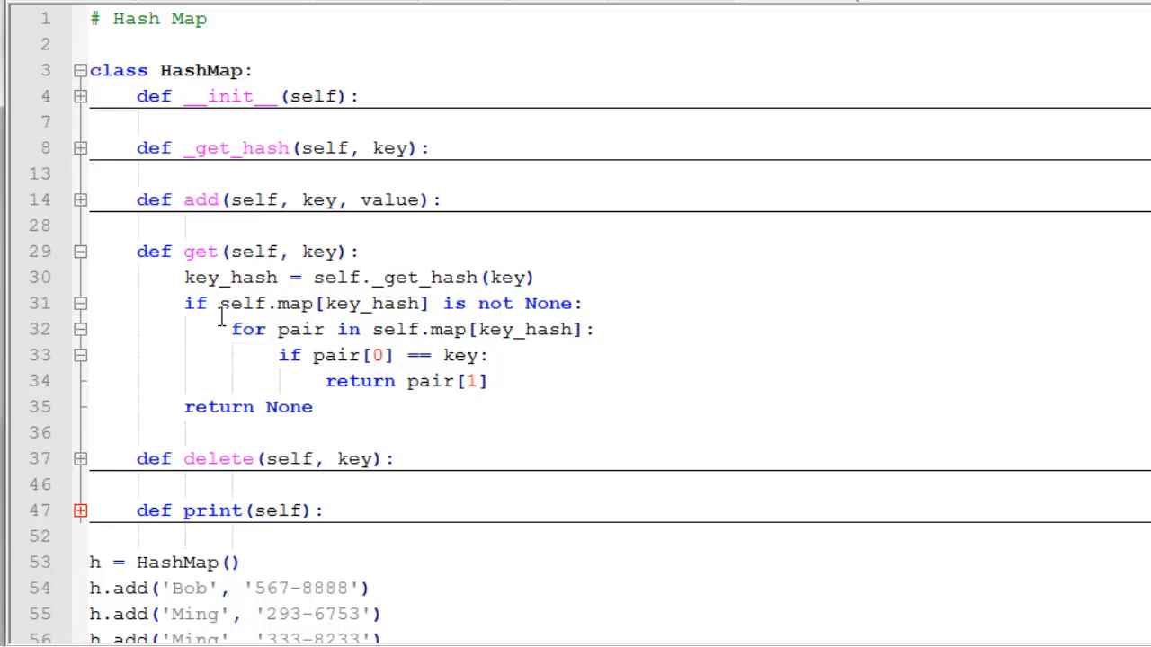
{"action": "mouse_move", "coordinate": [493, 316]}
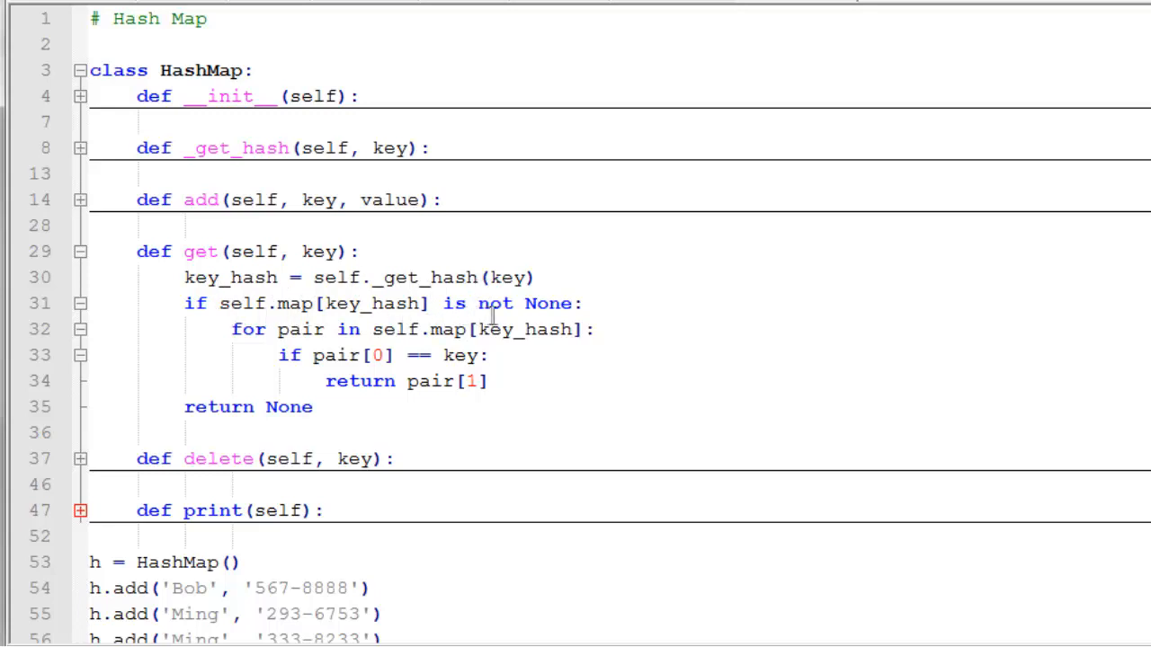
{"action": "mouse_move", "coordinate": [331, 354]}
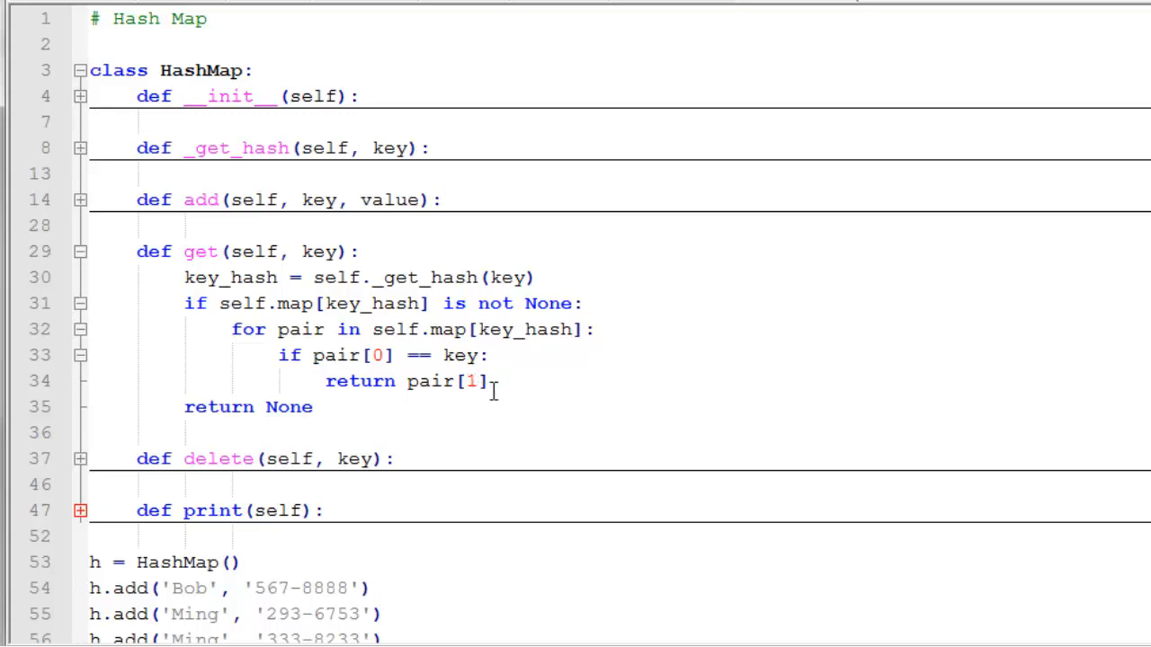
{"action": "mouse_move", "coordinate": [231, 415]}
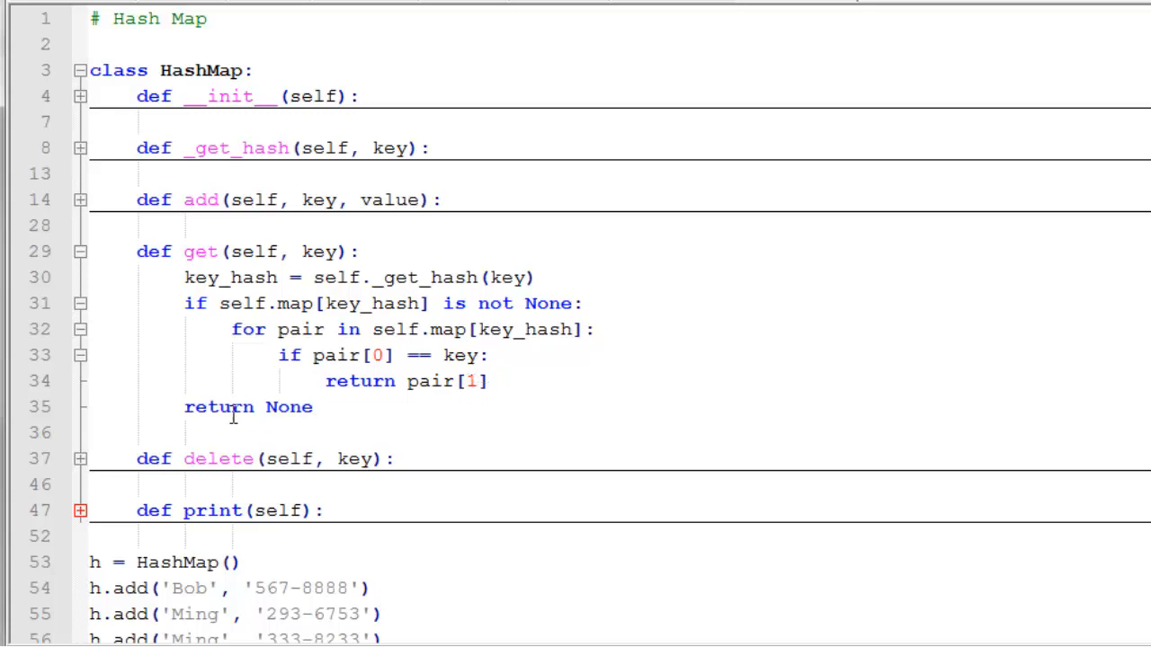
{"action": "mouse_move", "coordinate": [333, 424]}
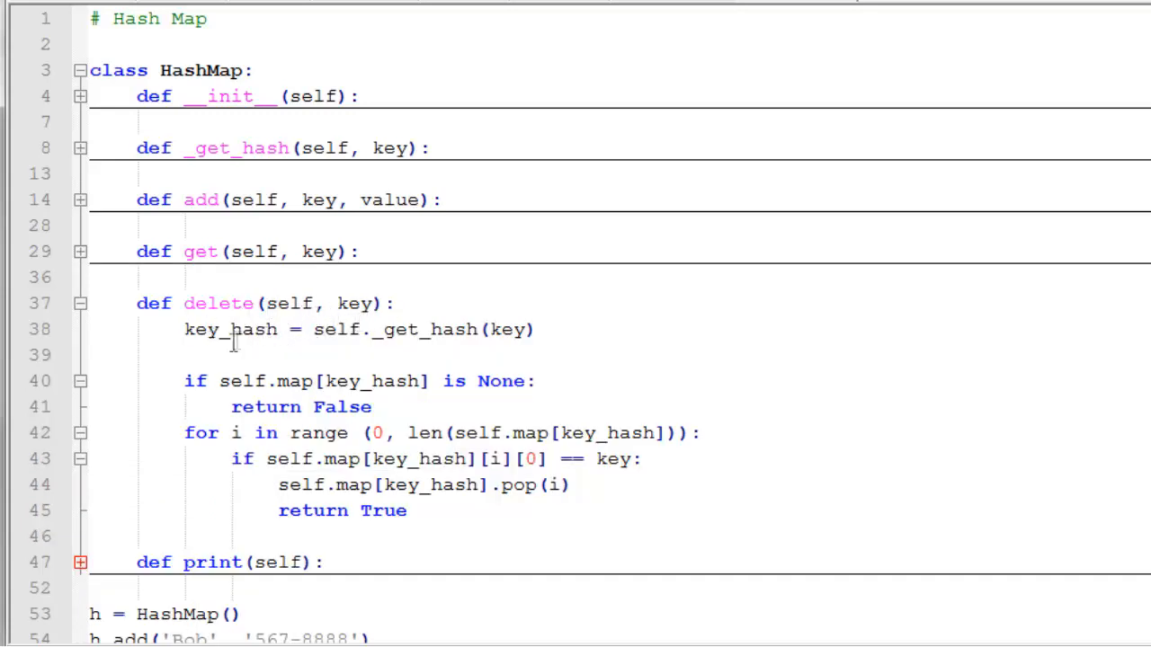
{"action": "mouse_move", "coordinate": [252, 340]}
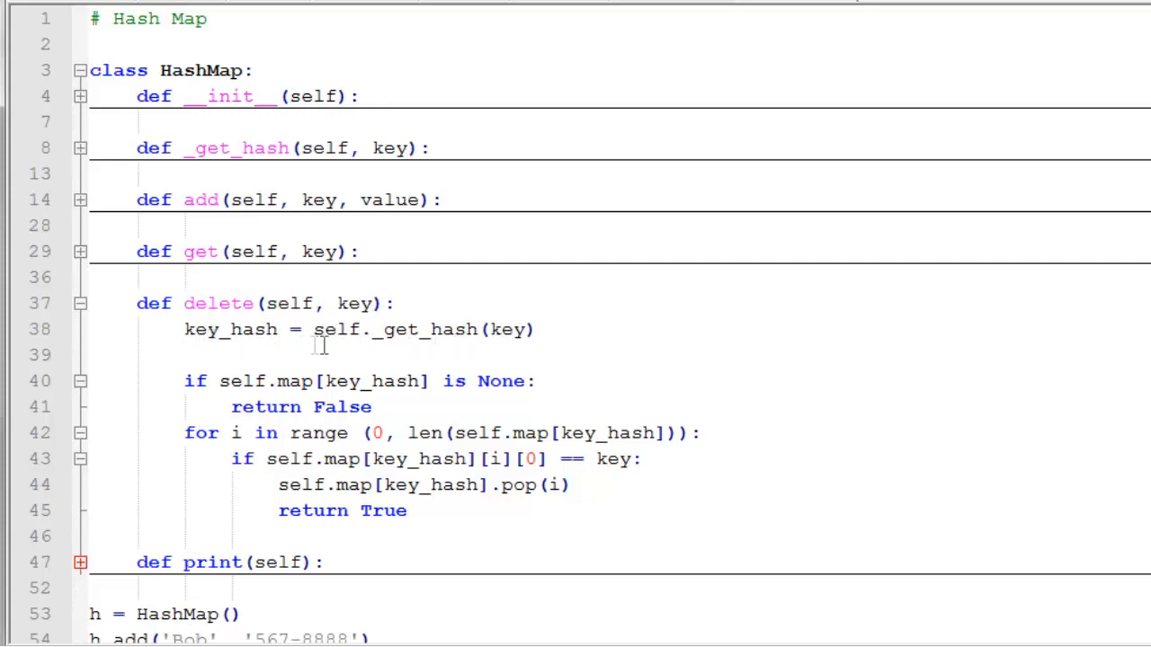
{"action": "mouse_move", "coordinate": [431, 388]}
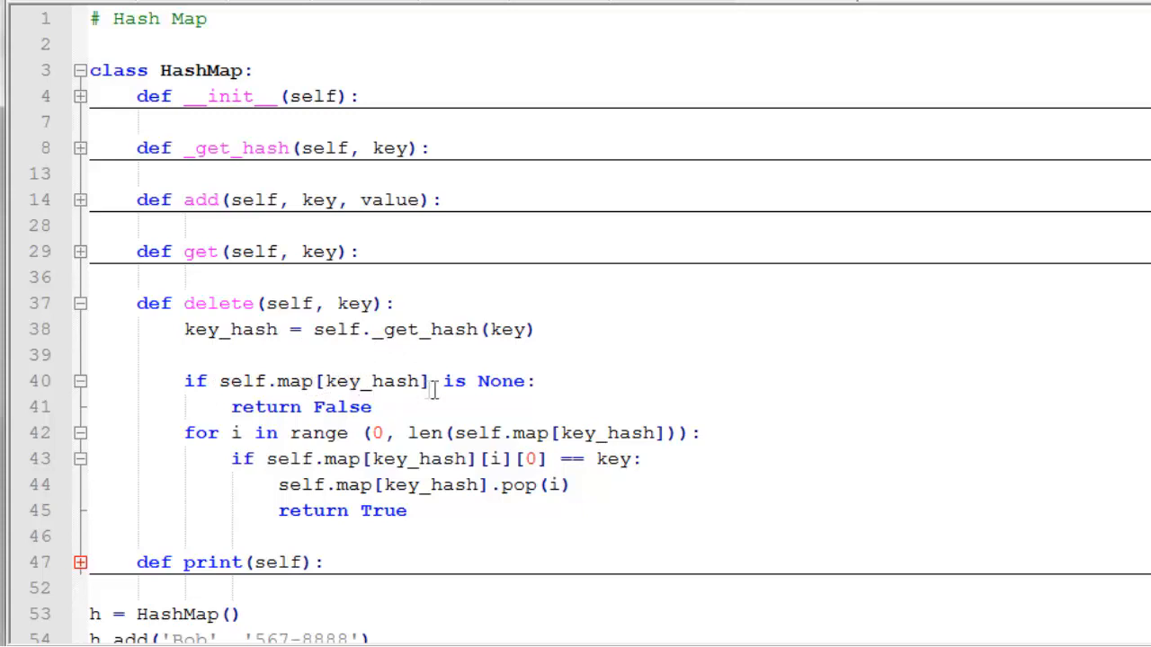
{"action": "mouse_move", "coordinate": [524, 394]}
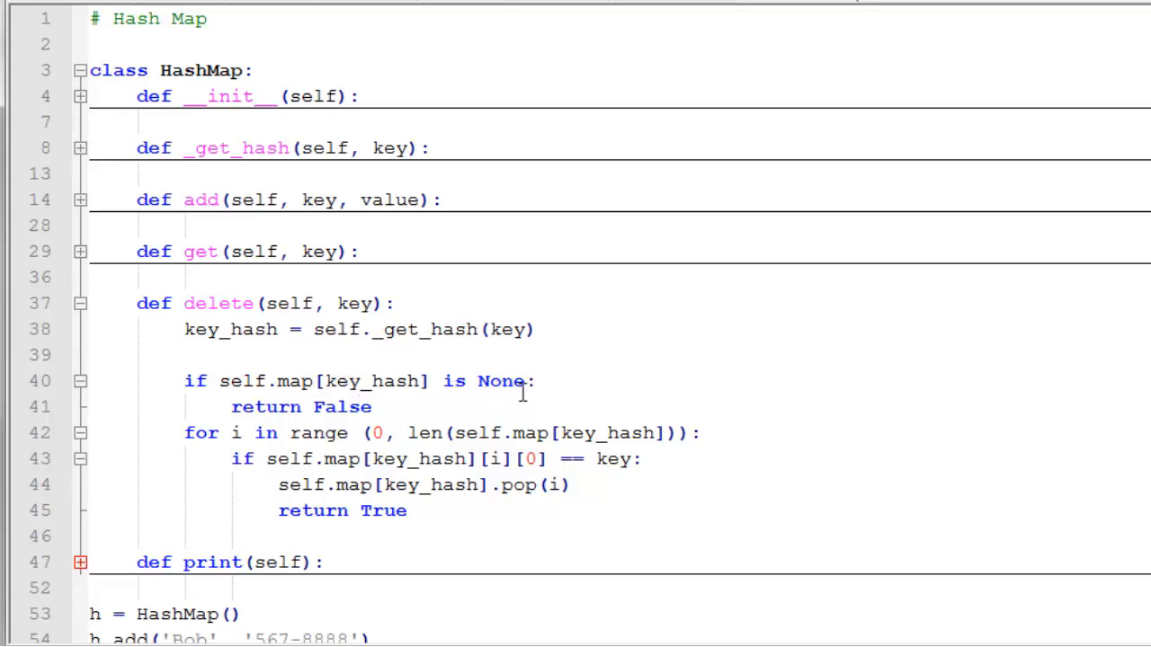
{"action": "mouse_move", "coordinate": [357, 398]}
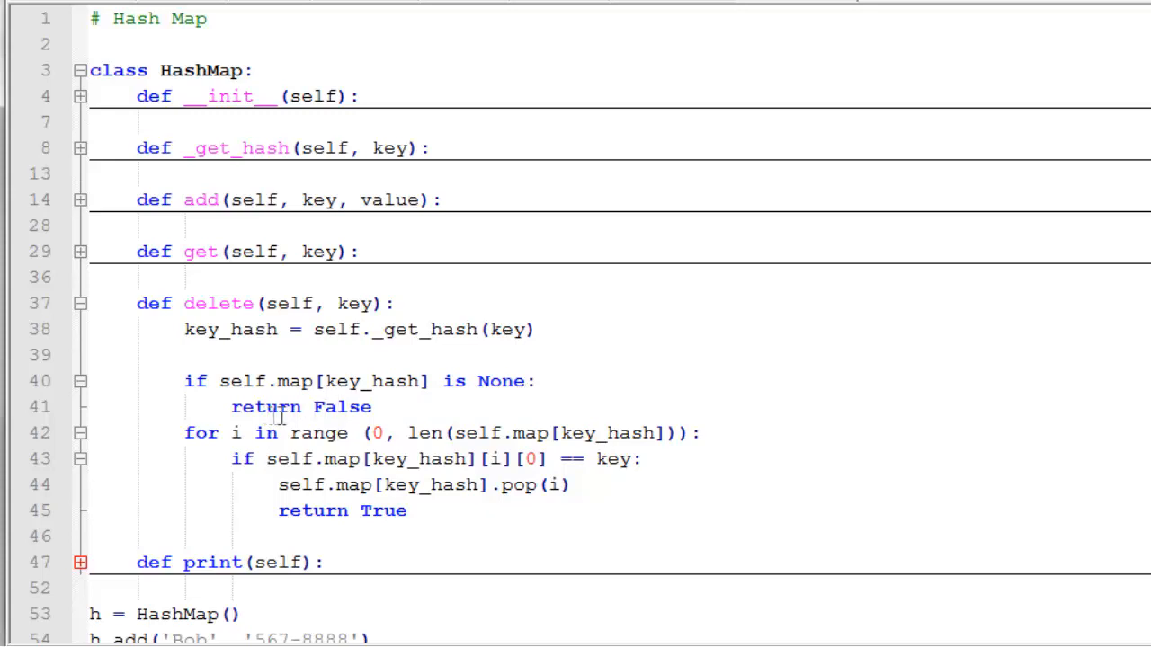
{"action": "mouse_move", "coordinate": [286, 431]}
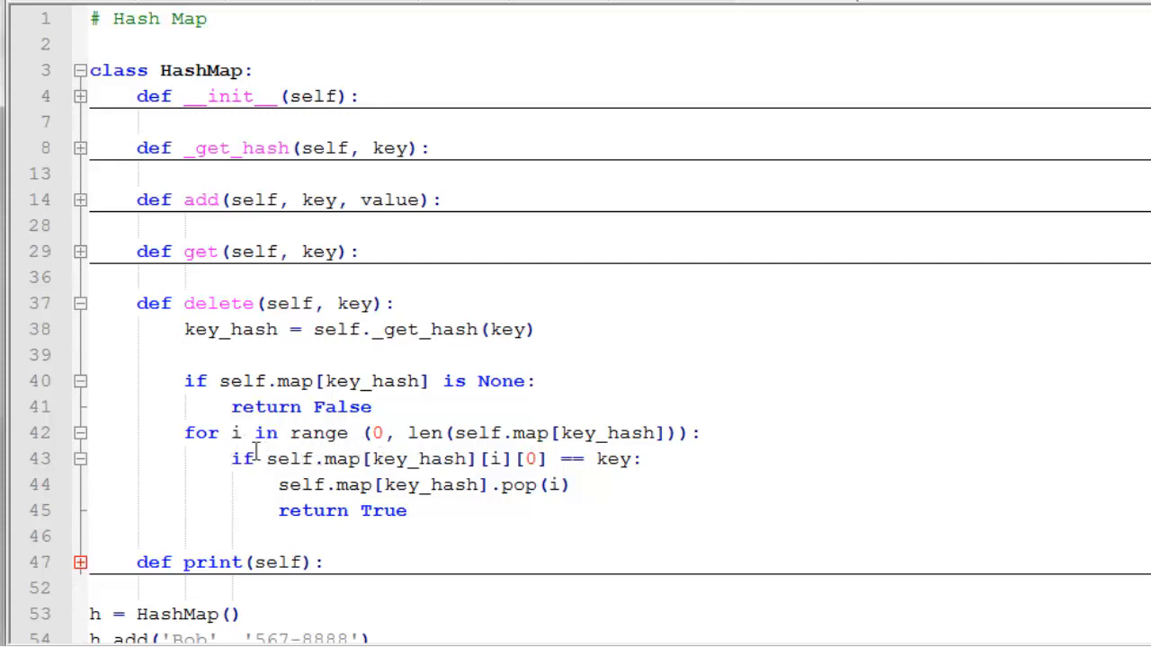
{"action": "mouse_move", "coordinate": [267, 459]}
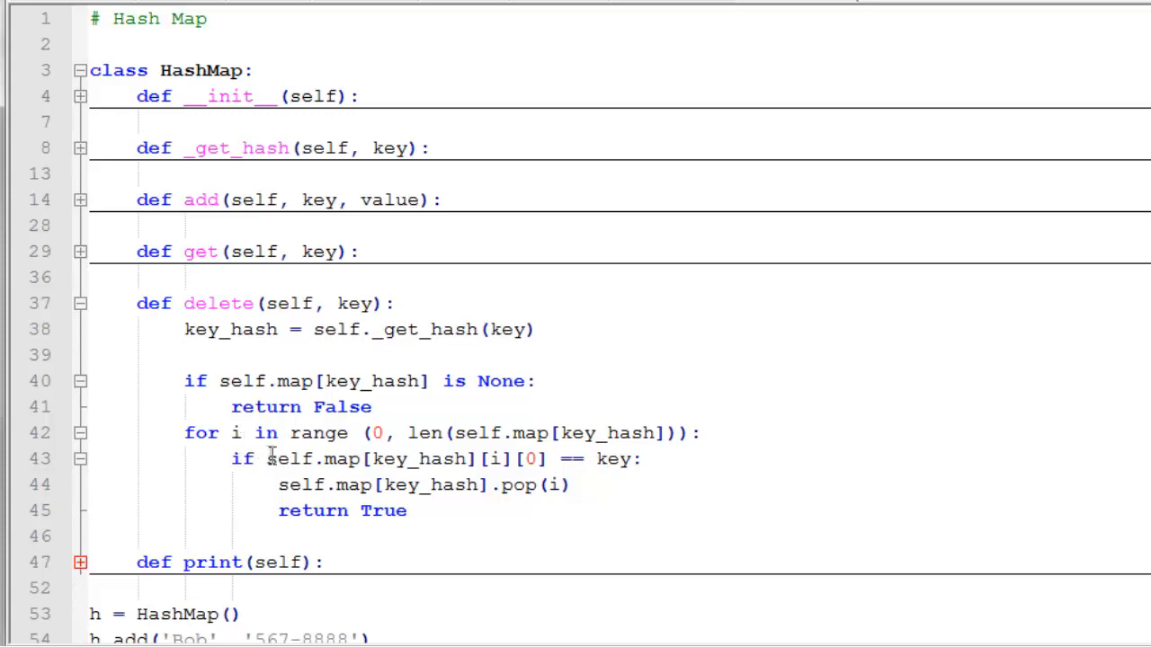
{"action": "mouse_move", "coordinate": [410, 500]}
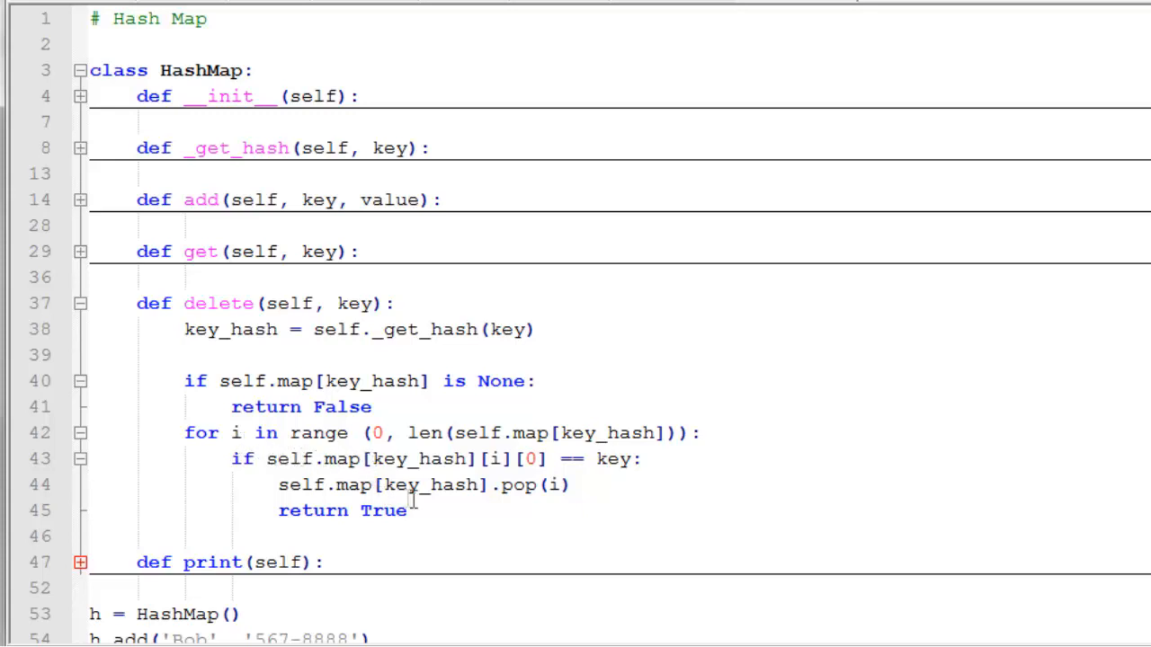
{"action": "mouse_move", "coordinate": [554, 495]}
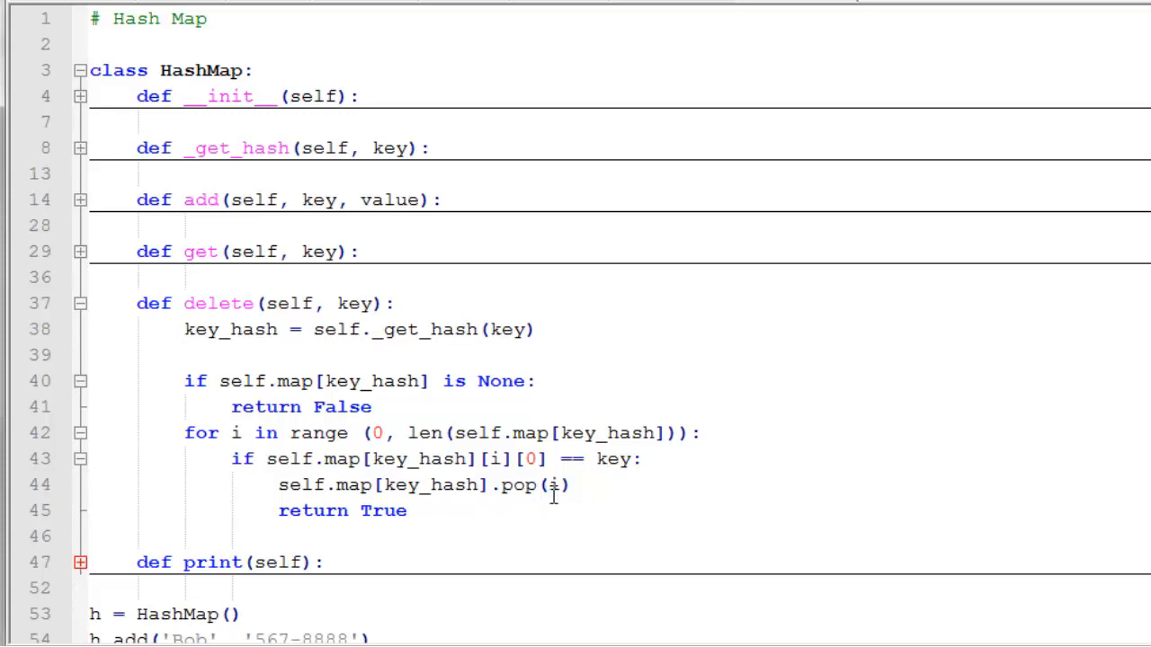
{"action": "mouse_move", "coordinate": [548, 497]}
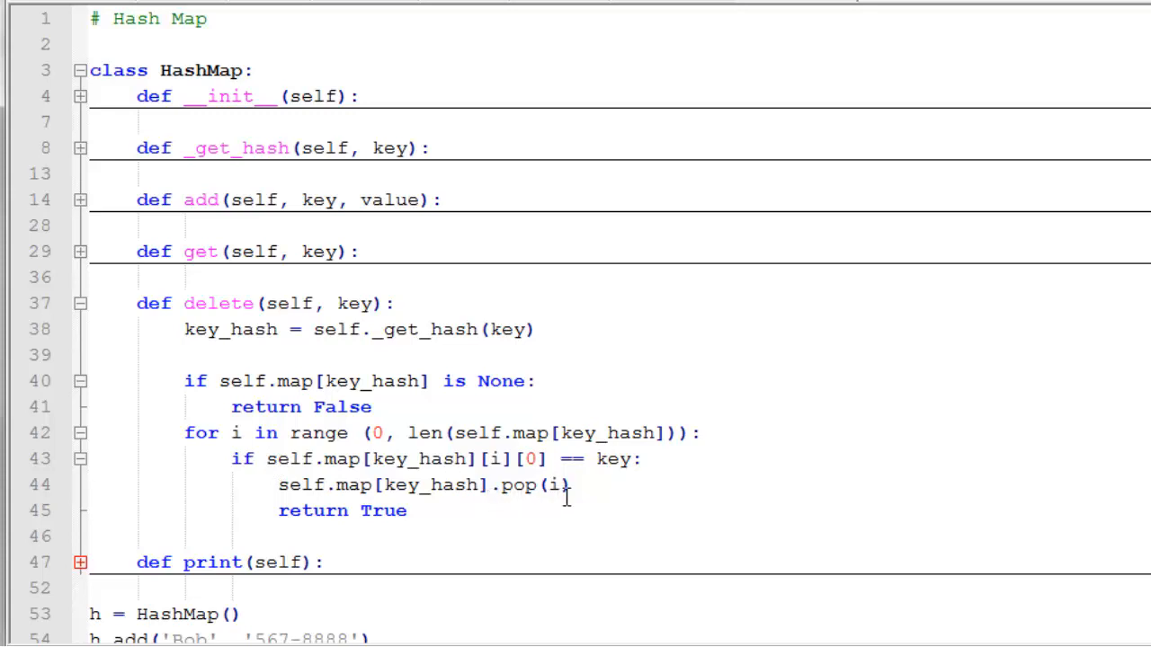
{"action": "mouse_move", "coordinate": [458, 512]}
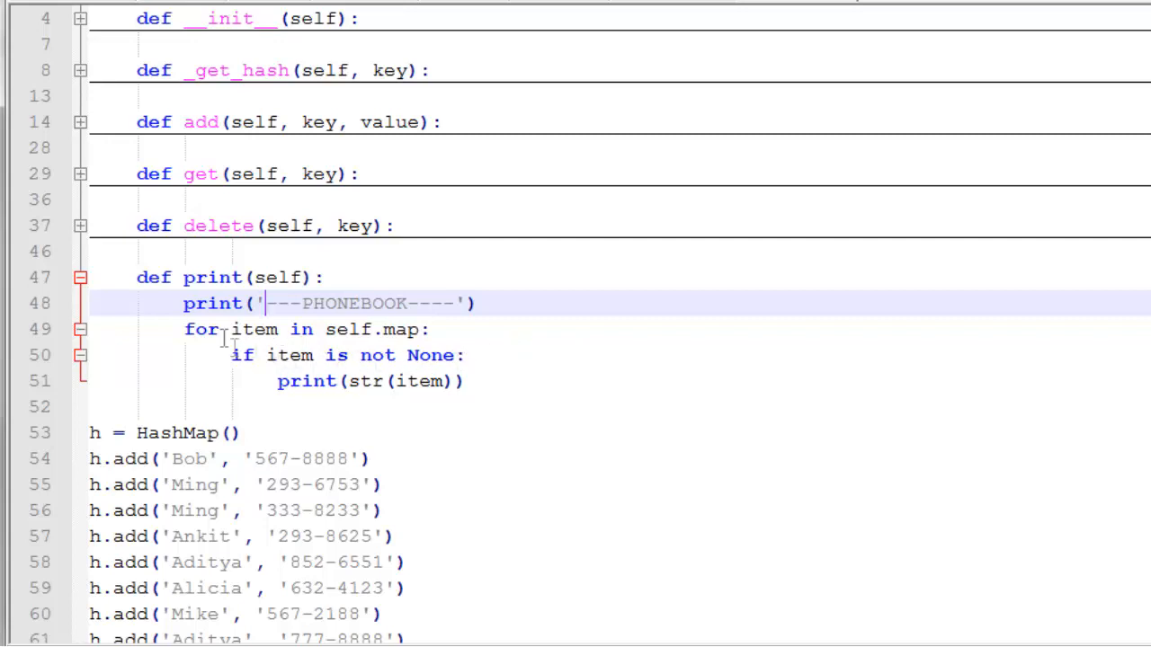
{"action": "mouse_move", "coordinate": [390, 356]}
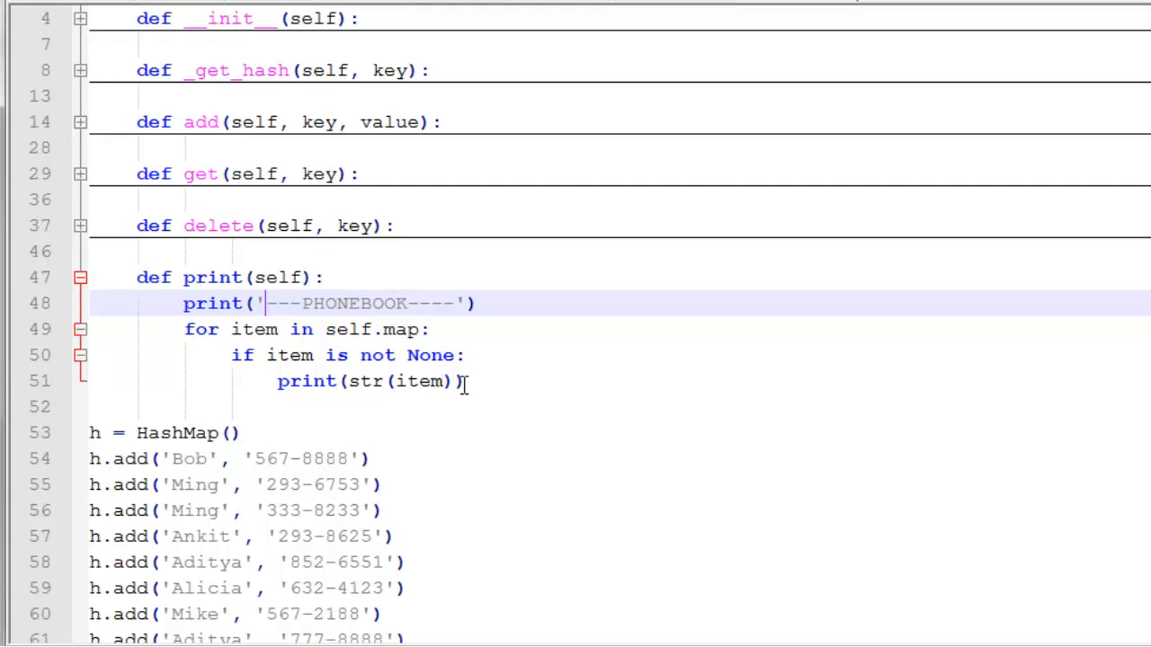
Scroll down to bring the full print method and test script into view
{"action": "scroll", "scroll_direction": "down", "scroll_amount": 3}
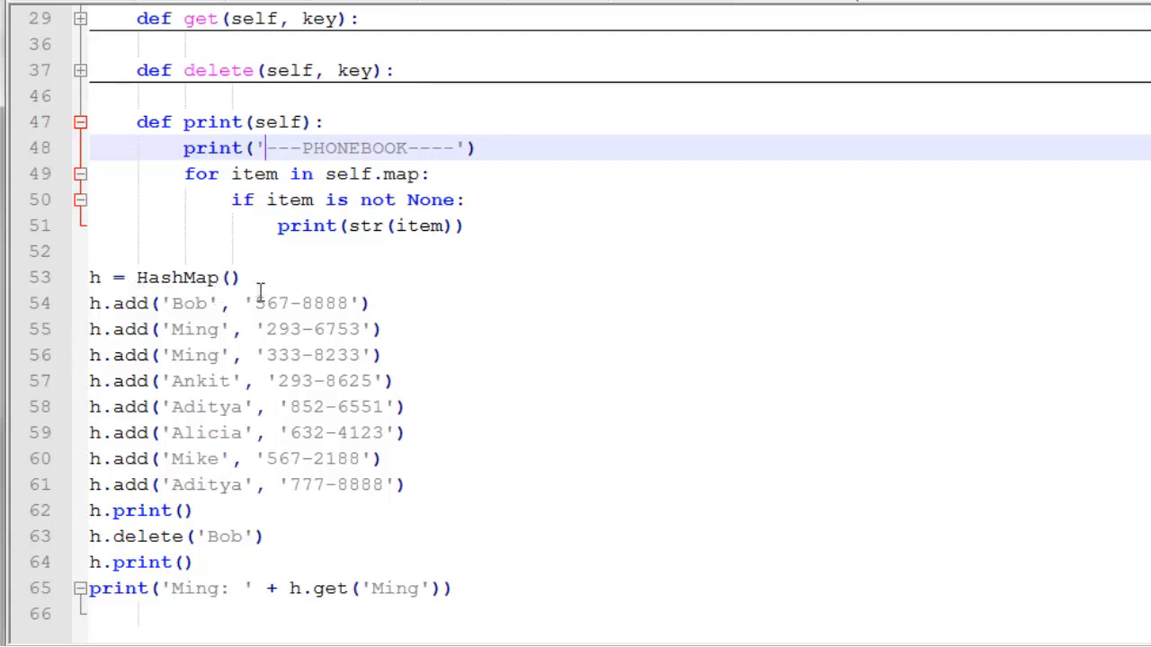
{"action": "mouse_move", "coordinate": [205, 320]}
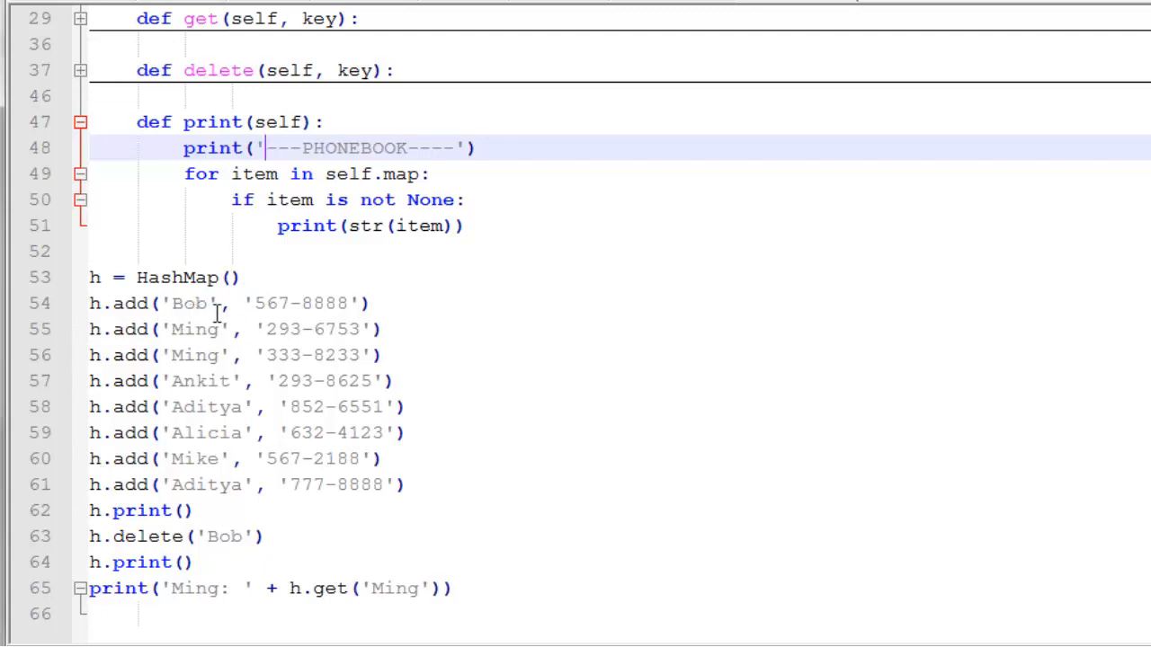
{"action": "mouse_move", "coordinate": [558, 295]}
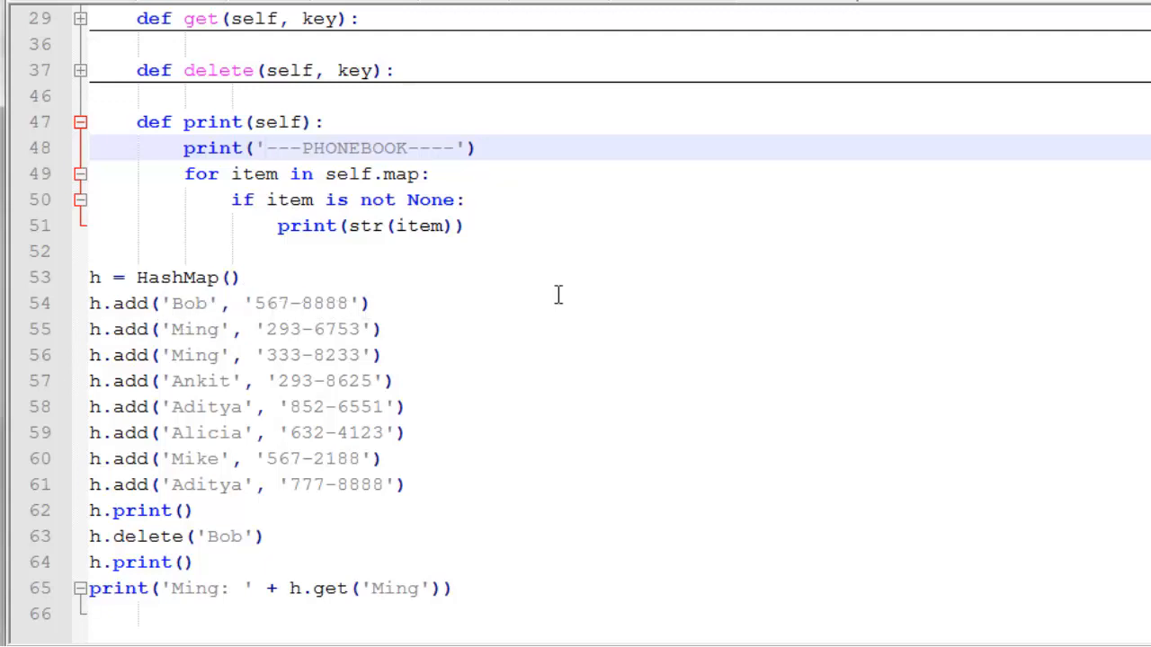
{"action": "mouse_move", "coordinate": [284, 316]}
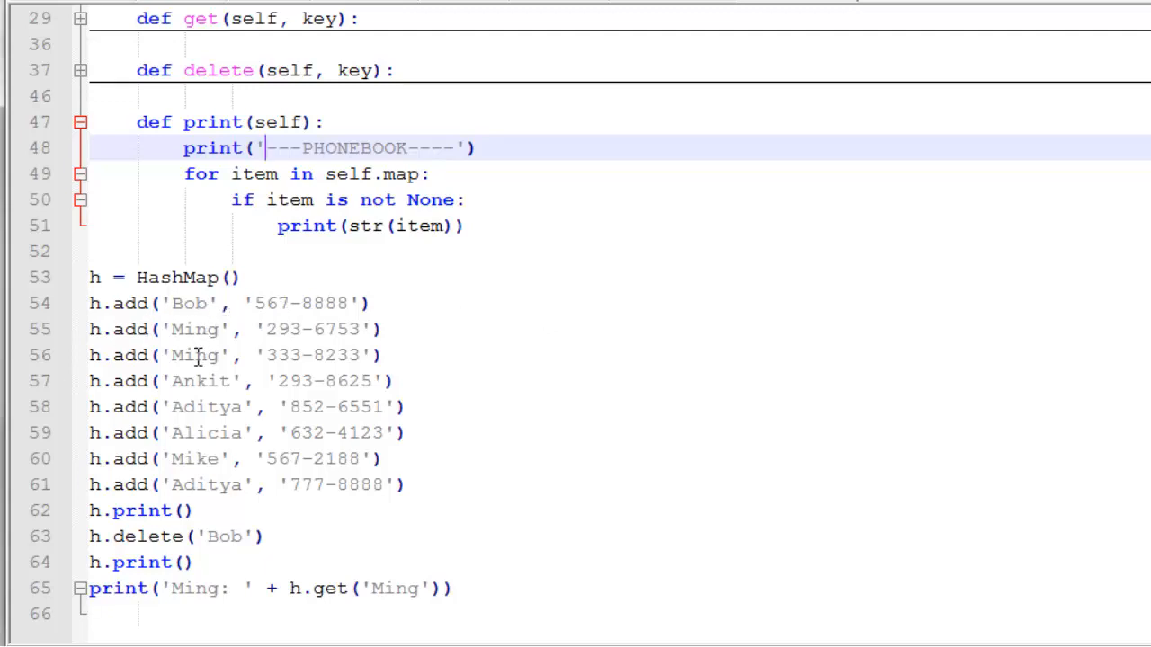
{"action": "mouse_move", "coordinate": [219, 360]}
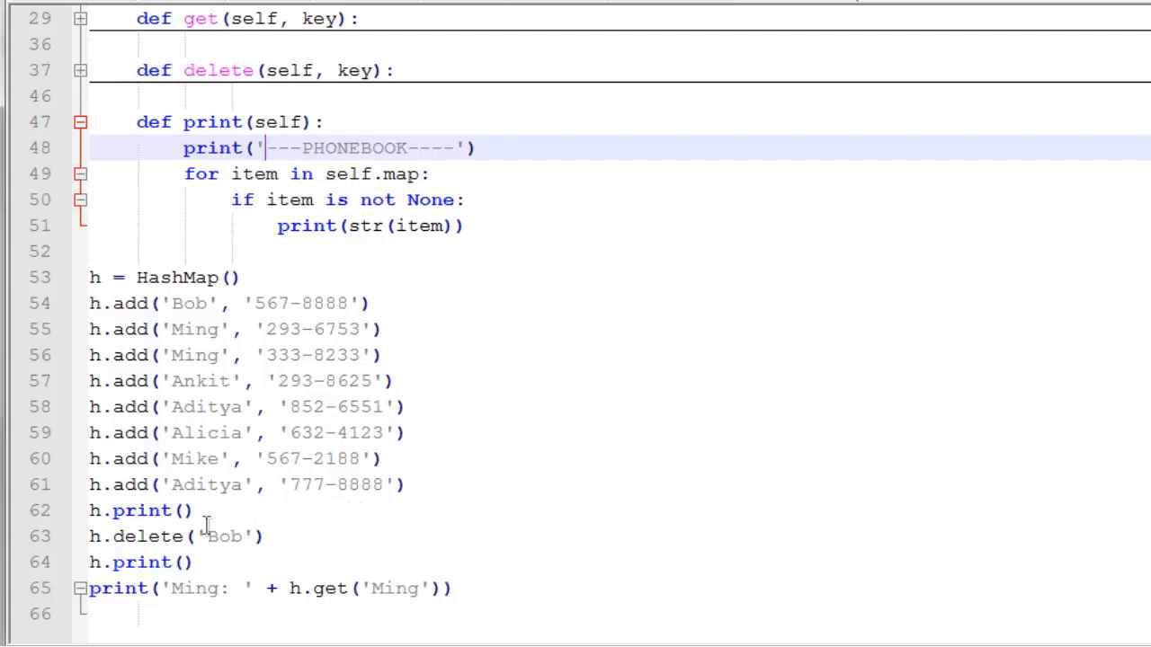
{"action": "mouse_move", "coordinate": [201, 519]}
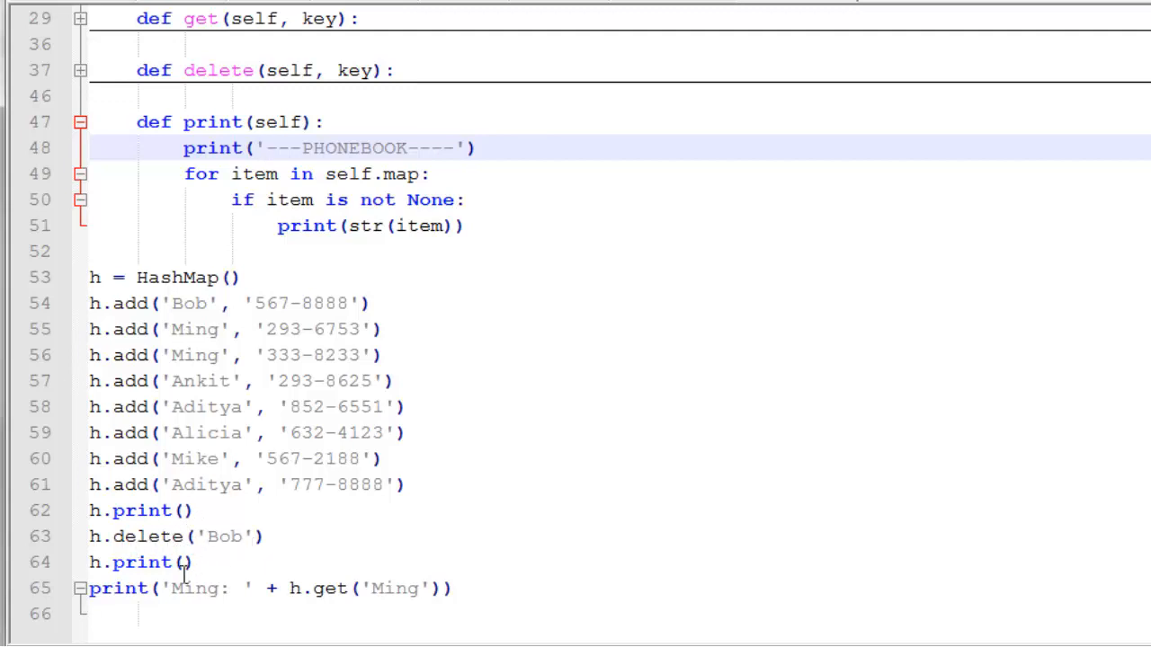
{"action": "mouse_move", "coordinate": [140, 603]}
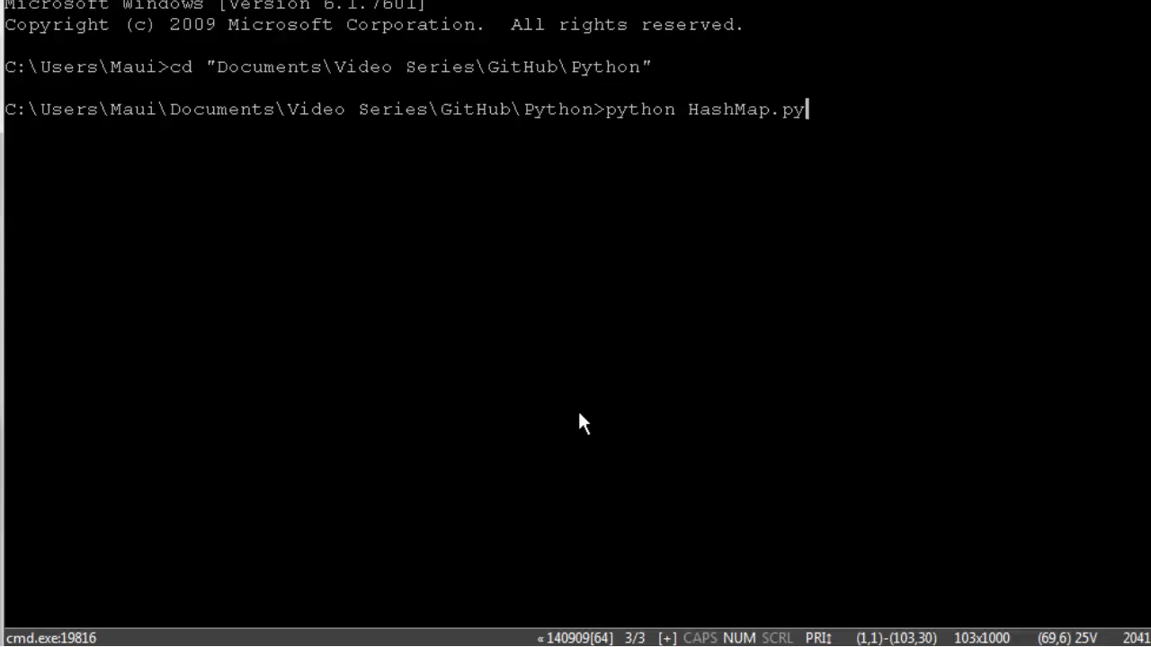
Run python HashMap.py, printing the phonebook twice and Ming: 333-8233
{"action": "key", "text": "Return"}
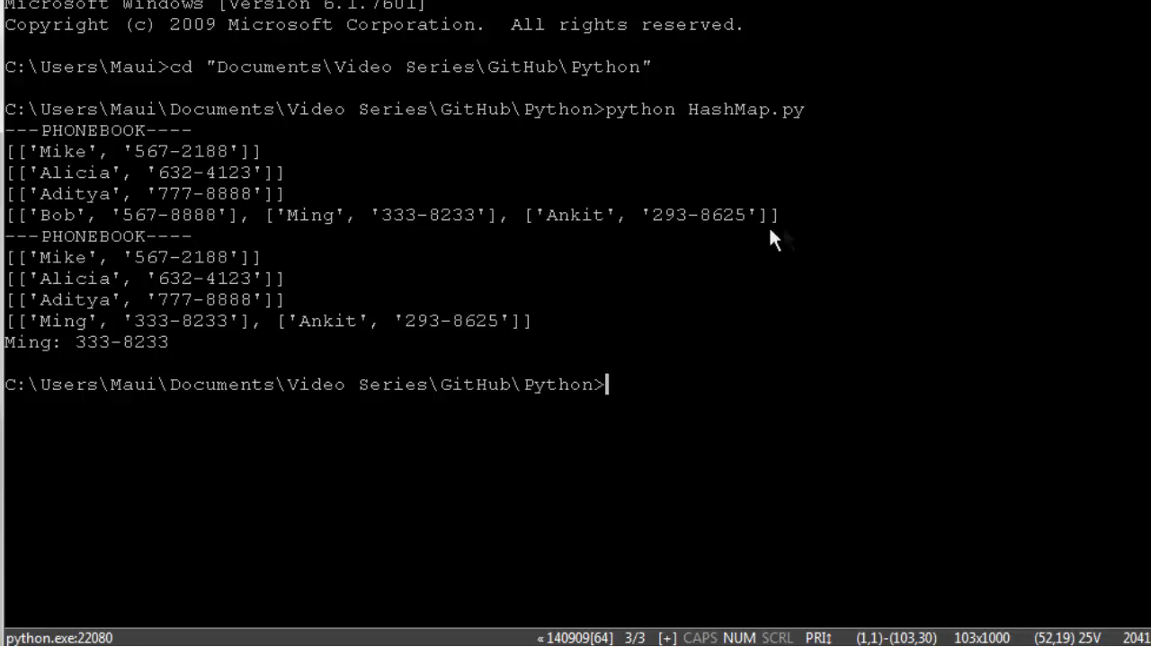
{"action": "mouse_move", "coordinate": [518, 234]}
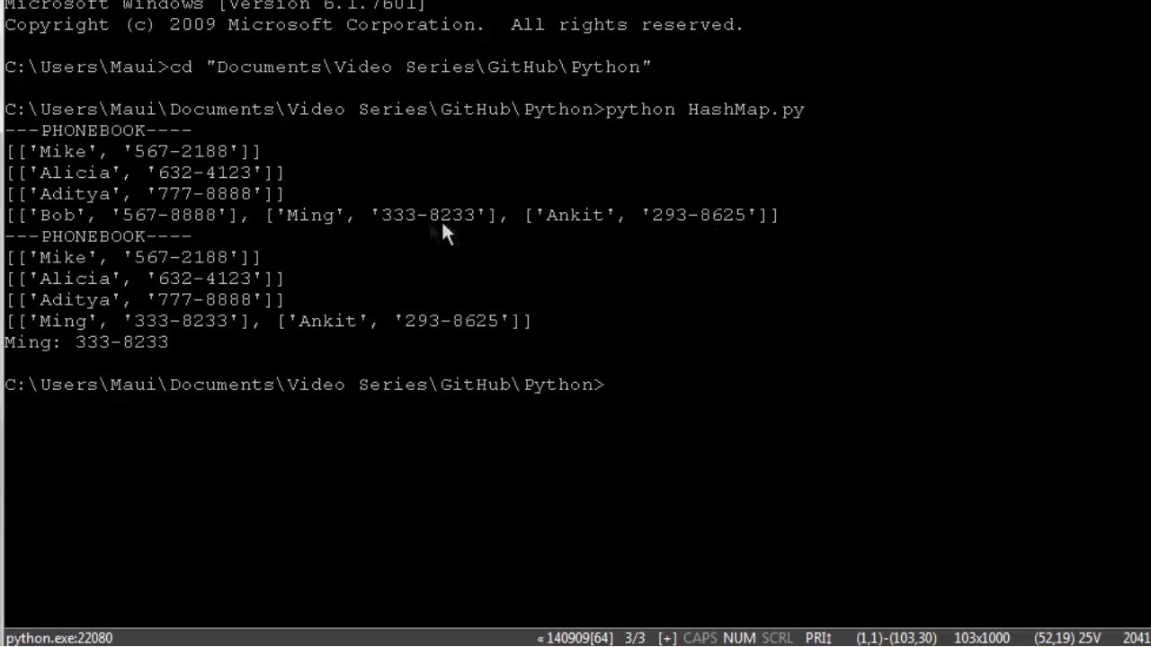
{"action": "mouse_move", "coordinate": [432, 243]}
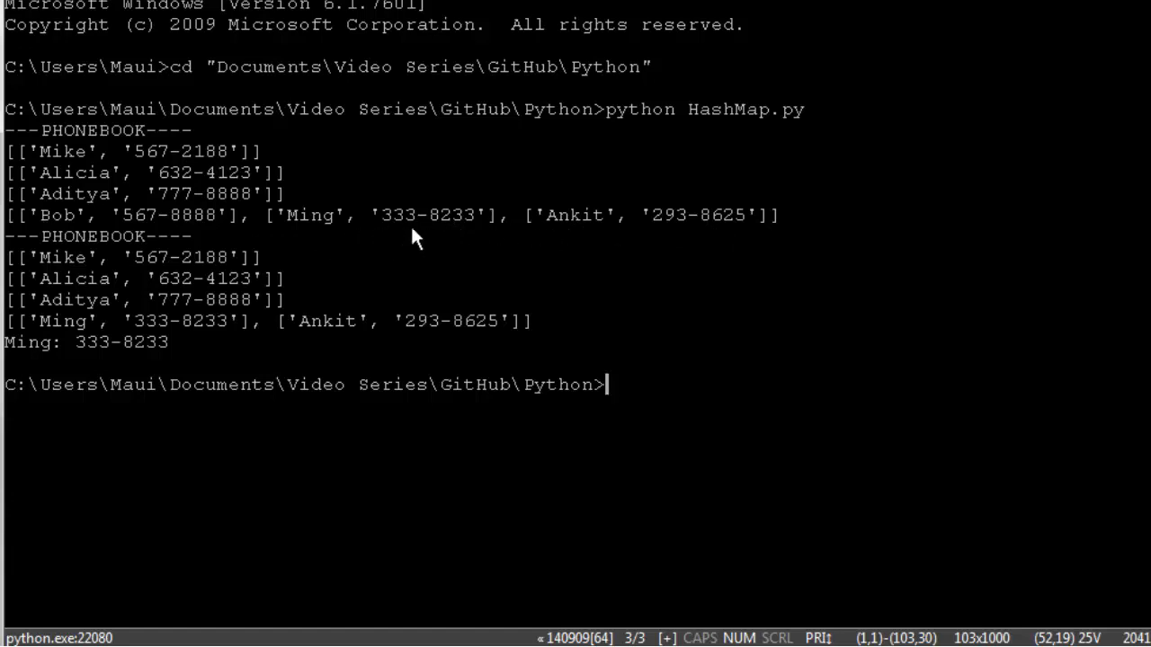
{"action": "mouse_move", "coordinate": [279, 216]}
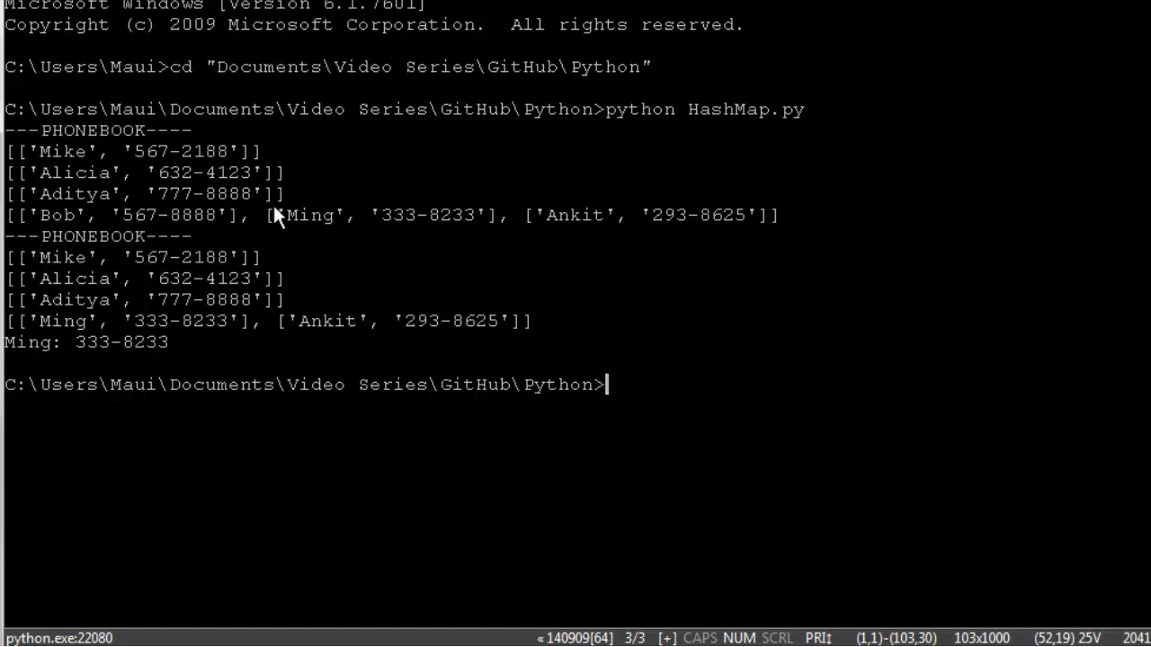
{"action": "mouse_move", "coordinate": [253, 276]}
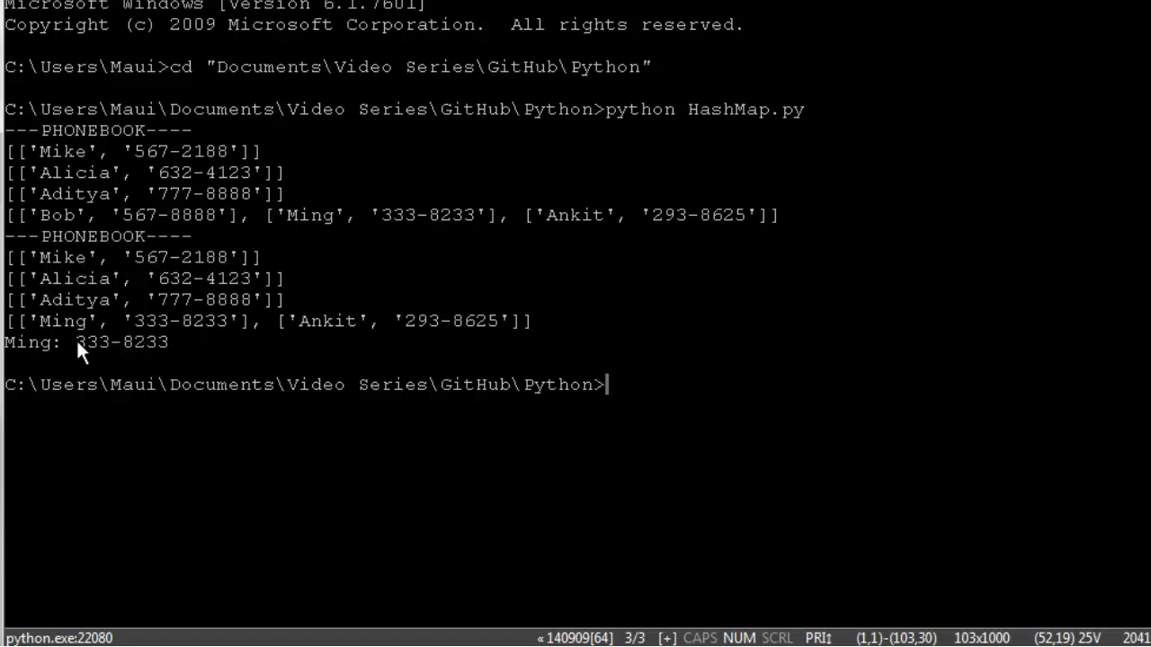
{"action": "mouse_move", "coordinate": [135, 372]}
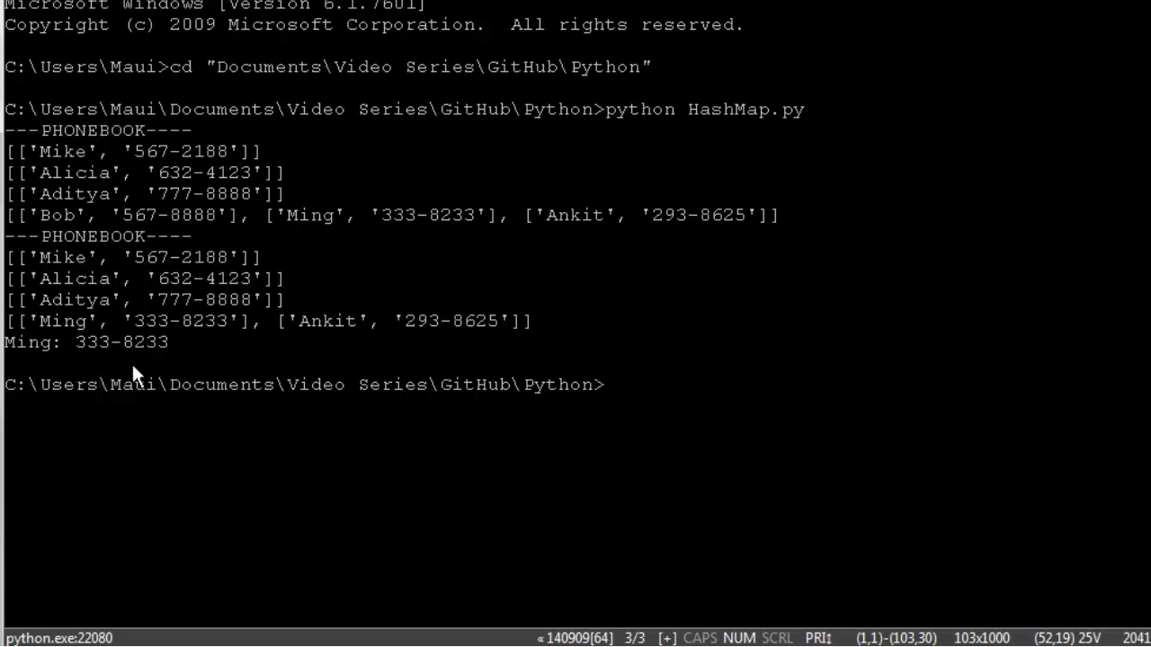